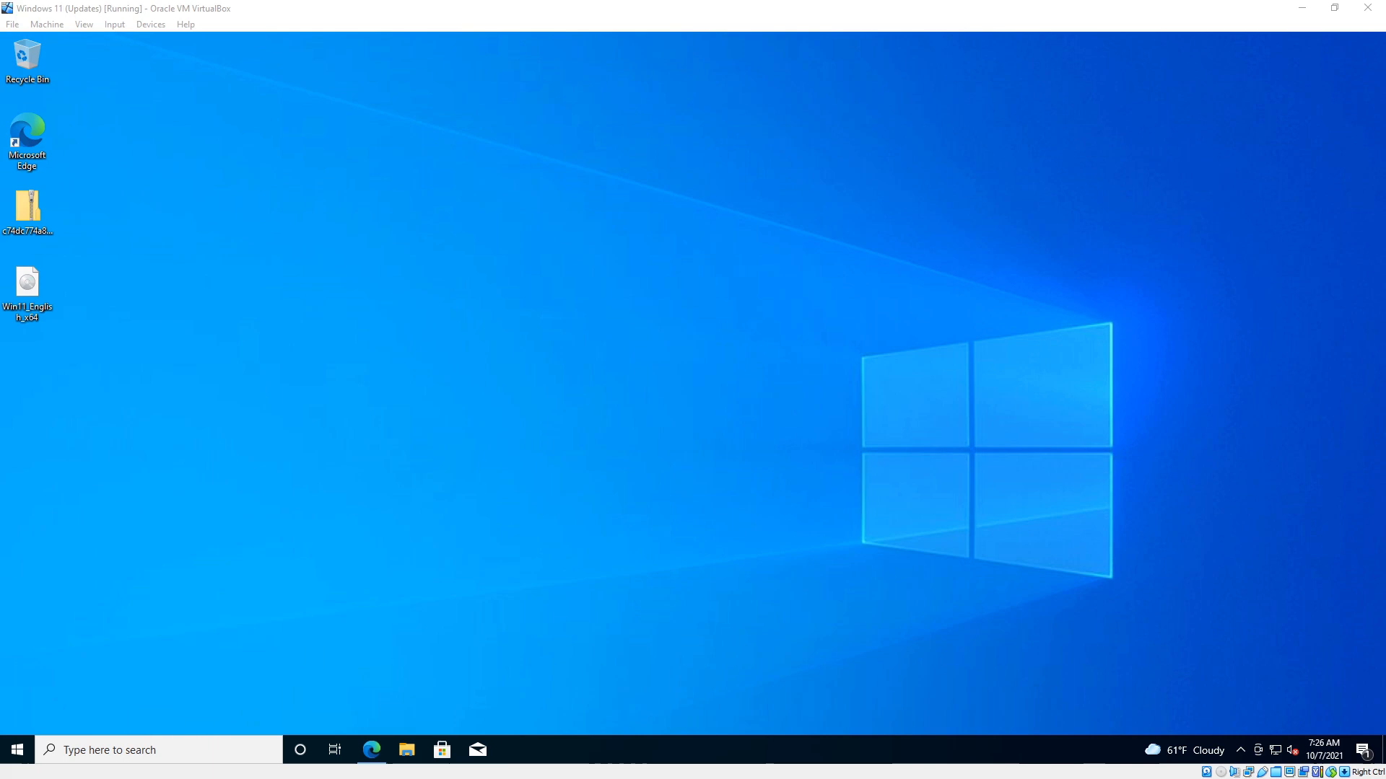
# - Launch Windows 11 setup from the disk image and dismiss the unmet-requirements report
pyautogui.doubleClick(28, 285)
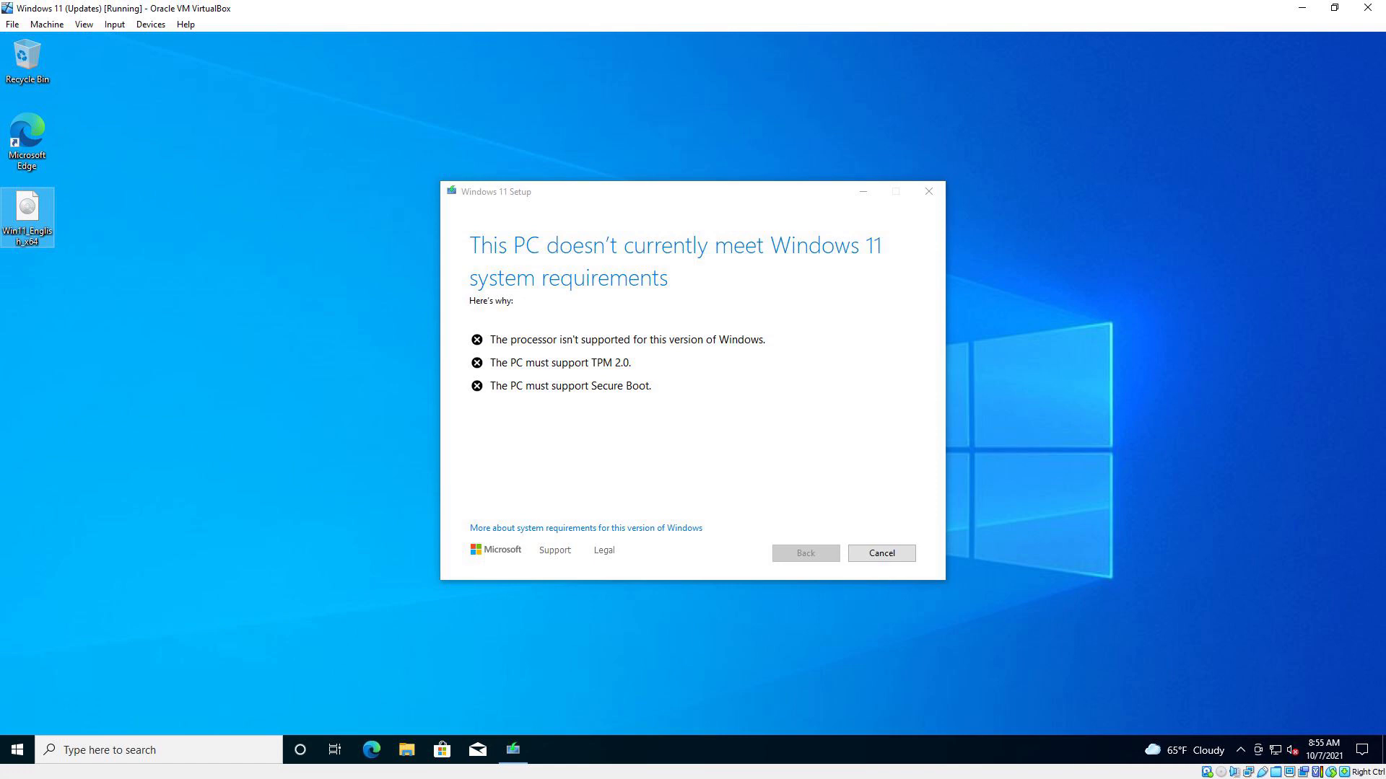
pyautogui.click(880, 552)
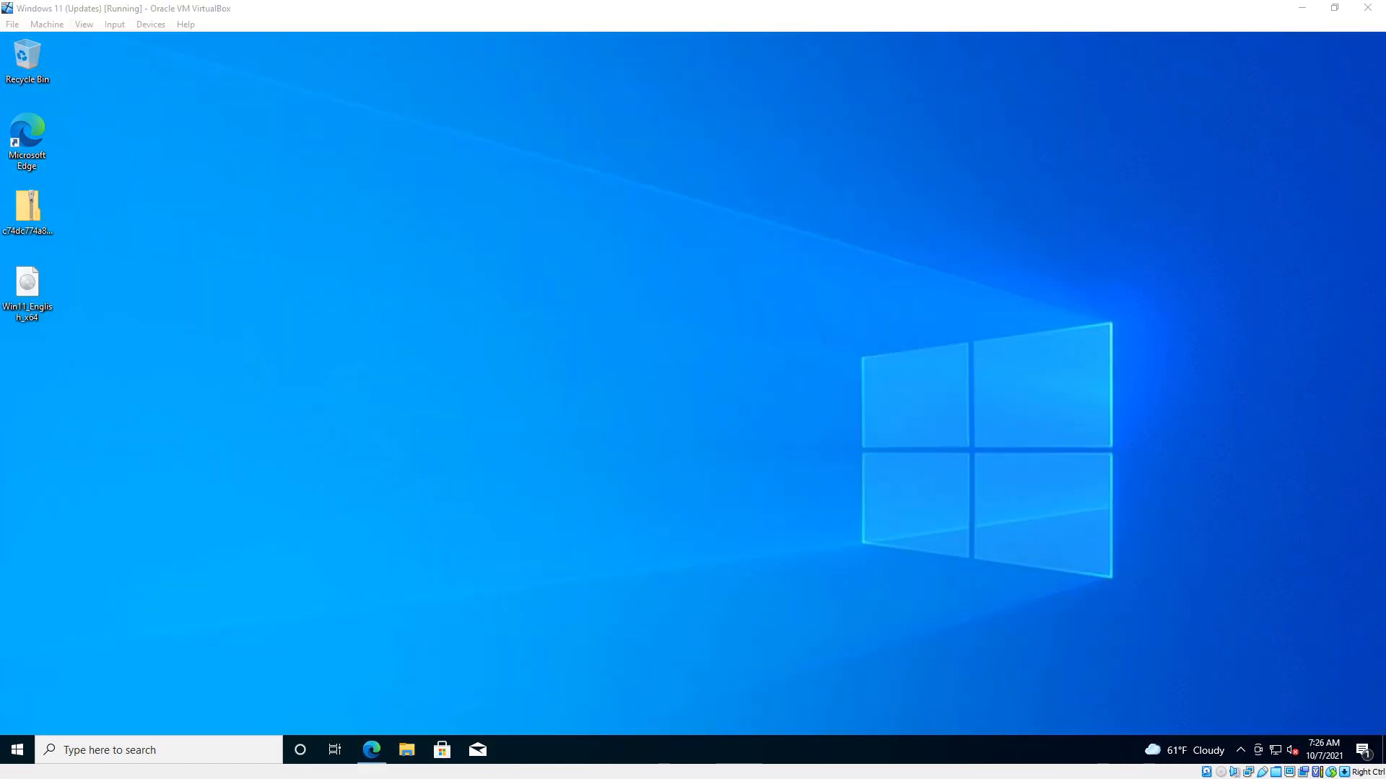
pyautogui.moveTo(34, 635)
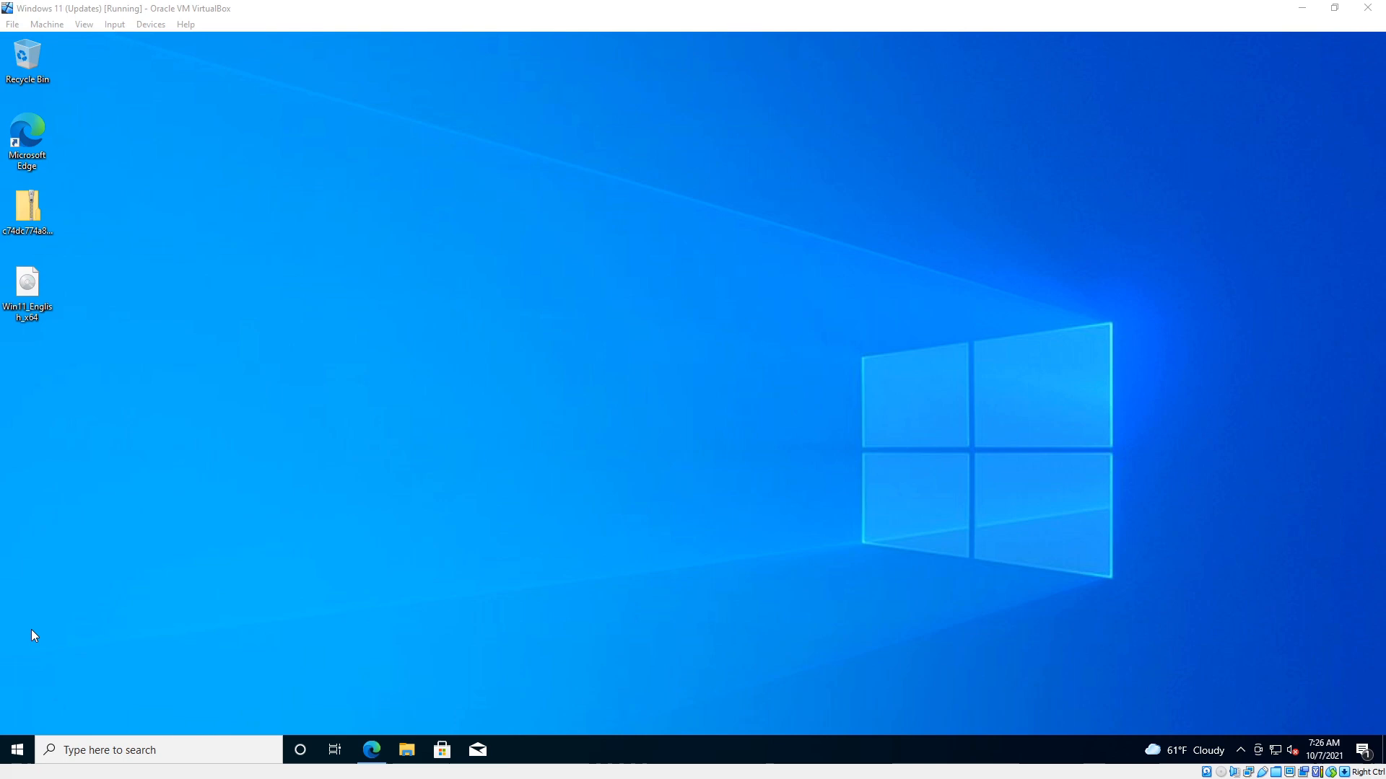
pyautogui.moveTo(228, 574)
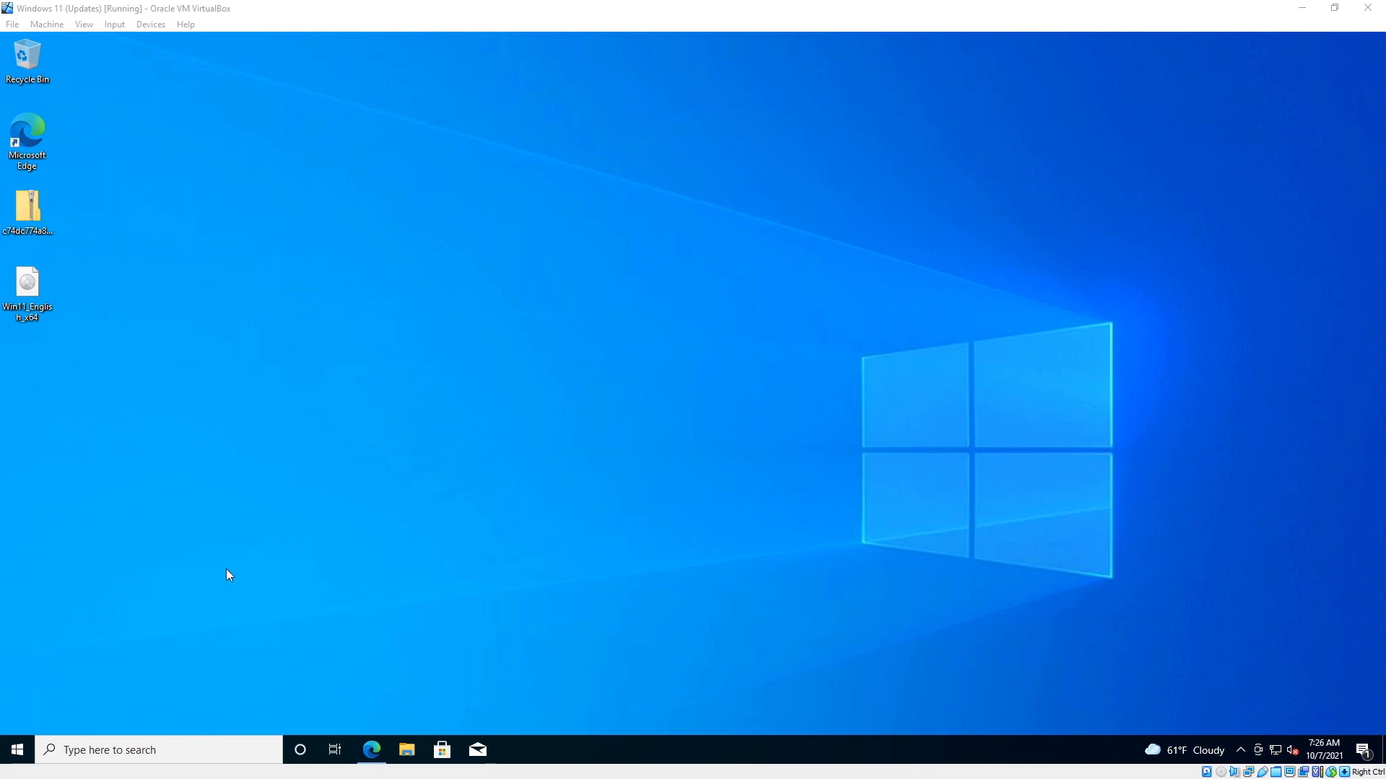
pyautogui.moveTo(250, 598)
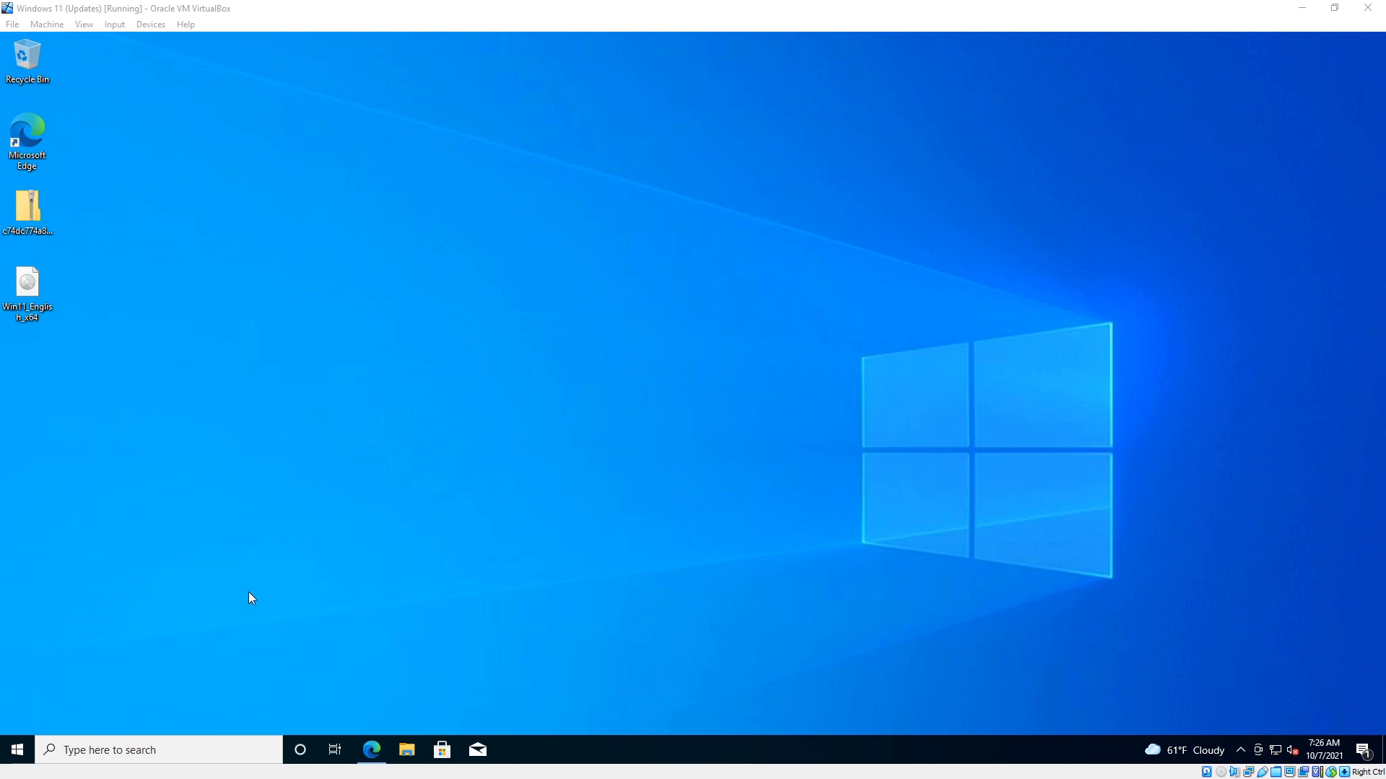
# - On Microsoft's Download Windows 11 page, choose the Windows 11 disk image and request its download
pyautogui.click(371, 749)
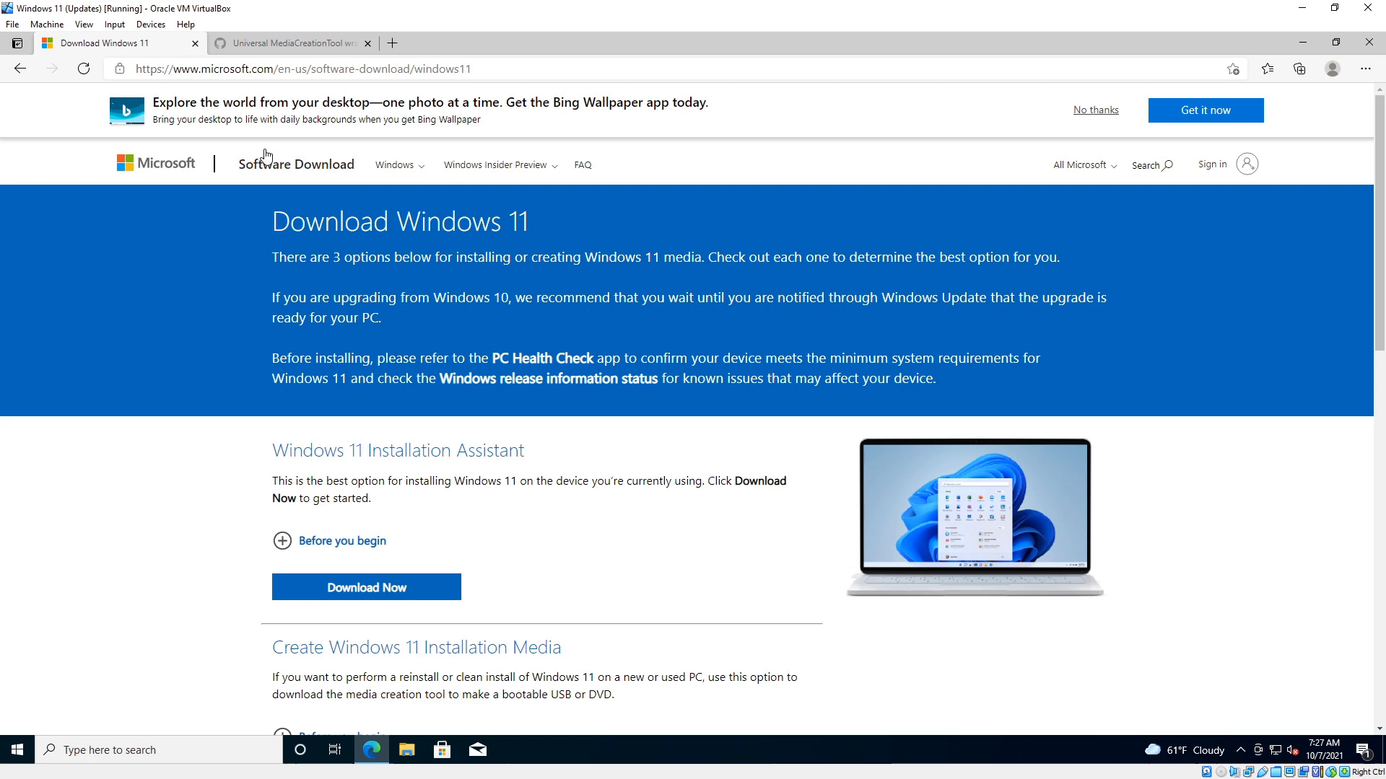
pyautogui.scroll(-3)
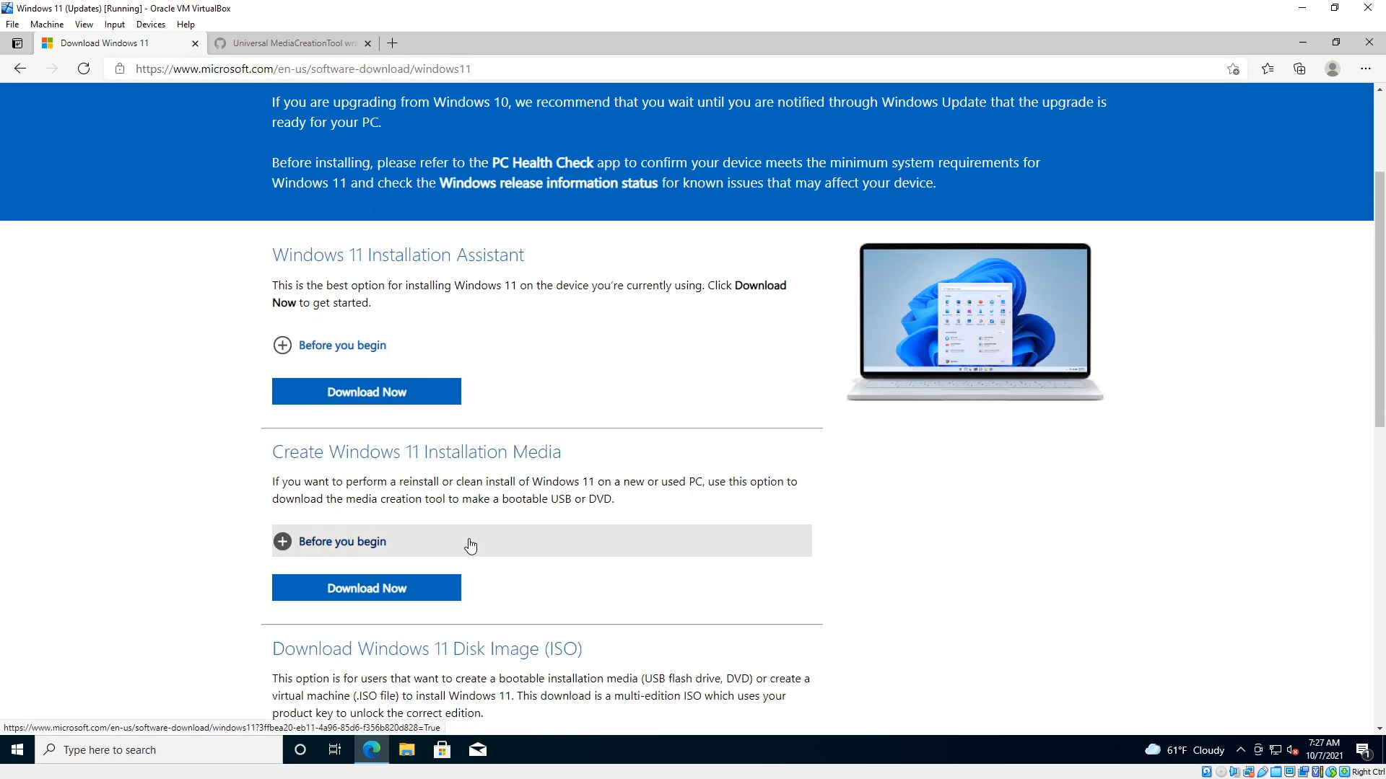
pyautogui.scroll(-3)
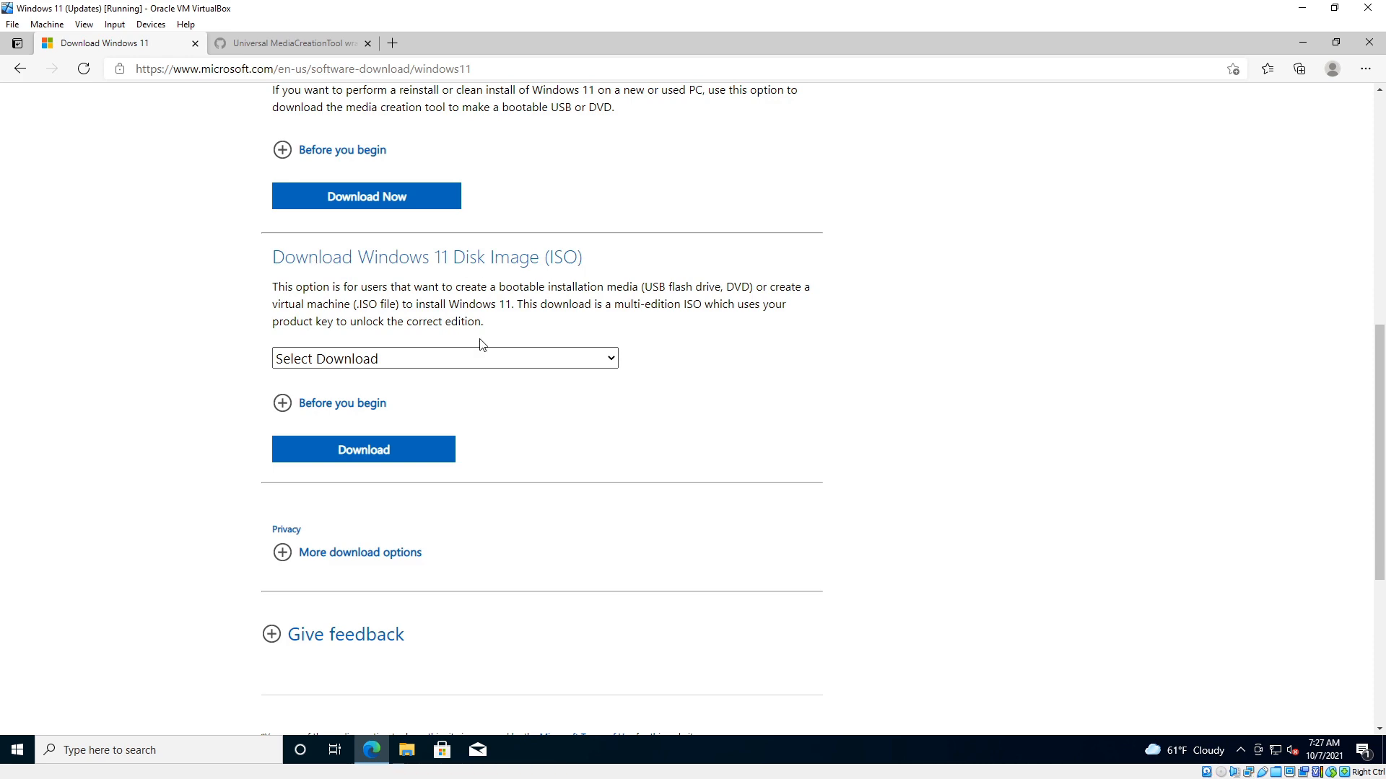
pyautogui.click(444, 358)
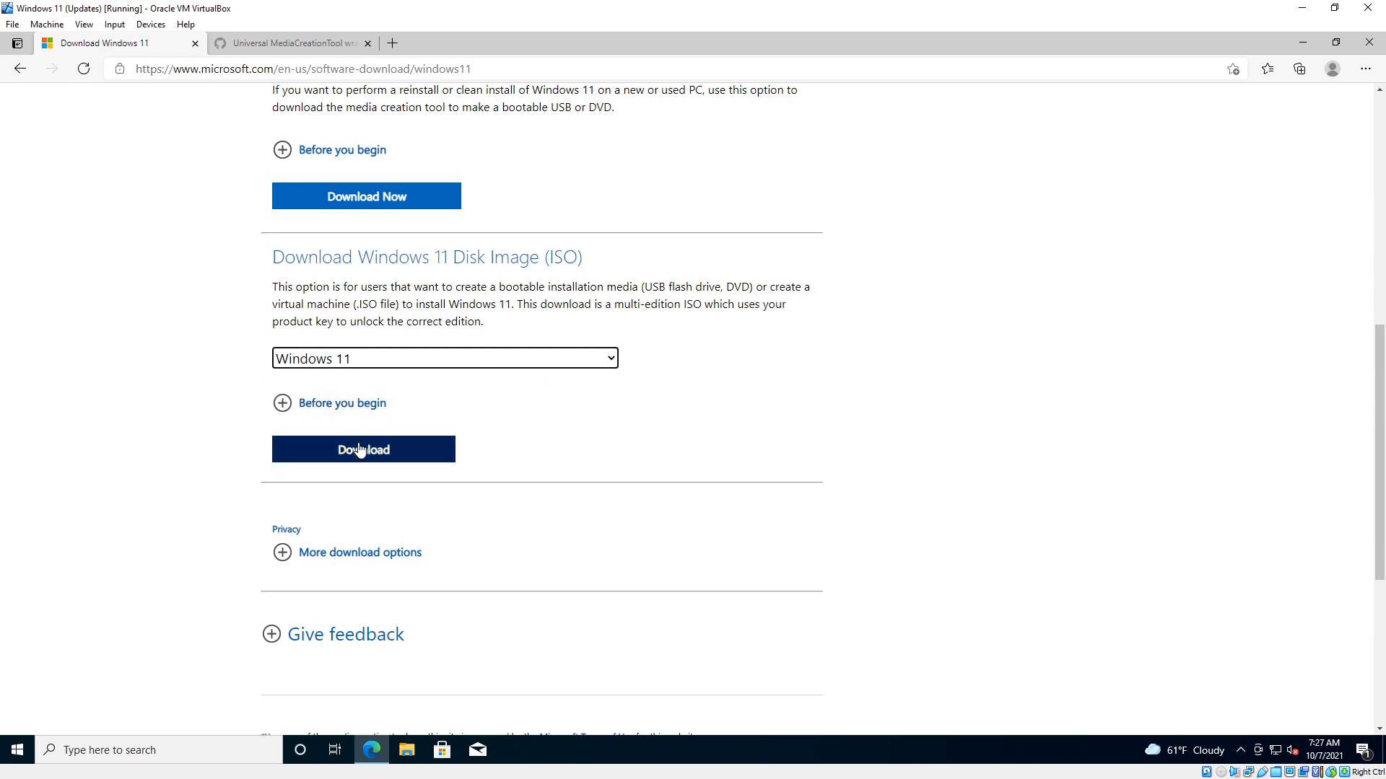
pyautogui.click(363, 449)
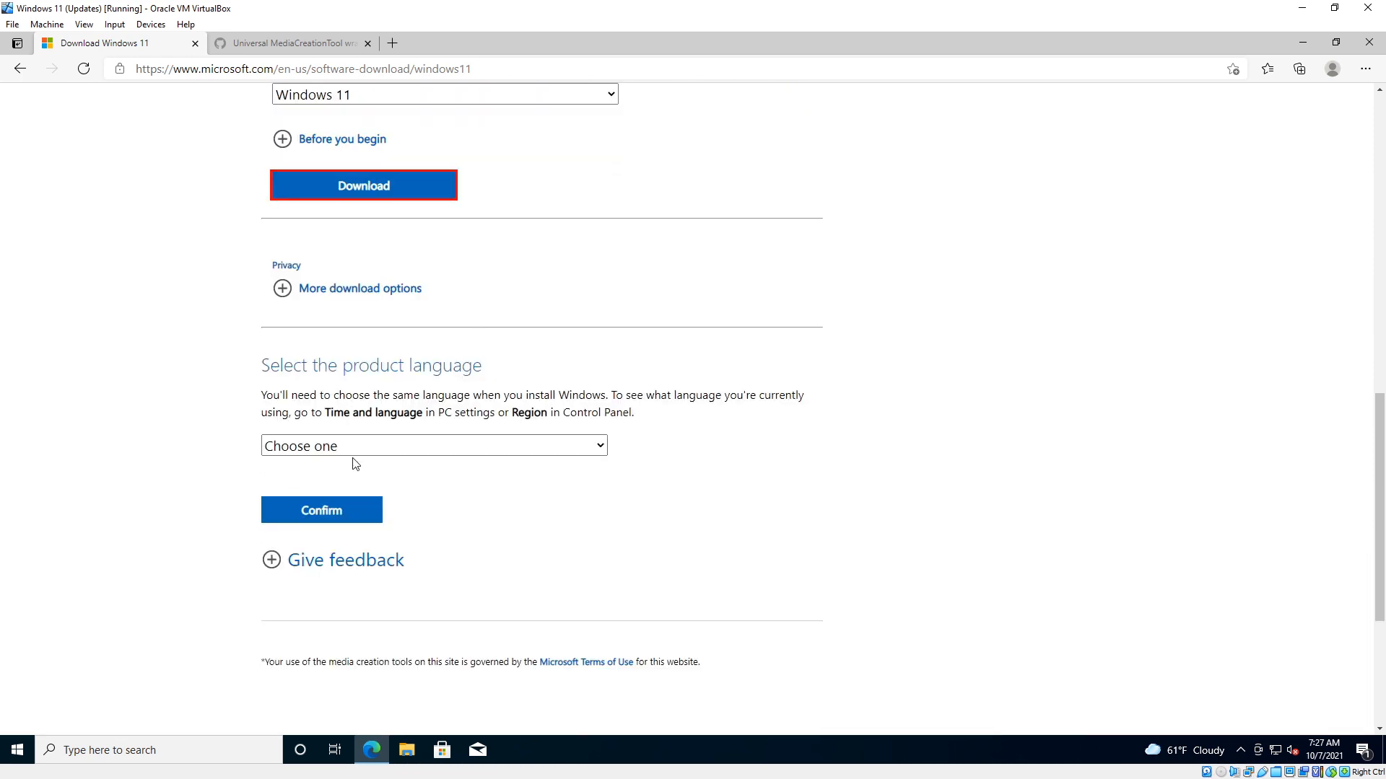
# - Select English as the product language and confirm to get the 64-bit download link
pyautogui.click(435, 446)
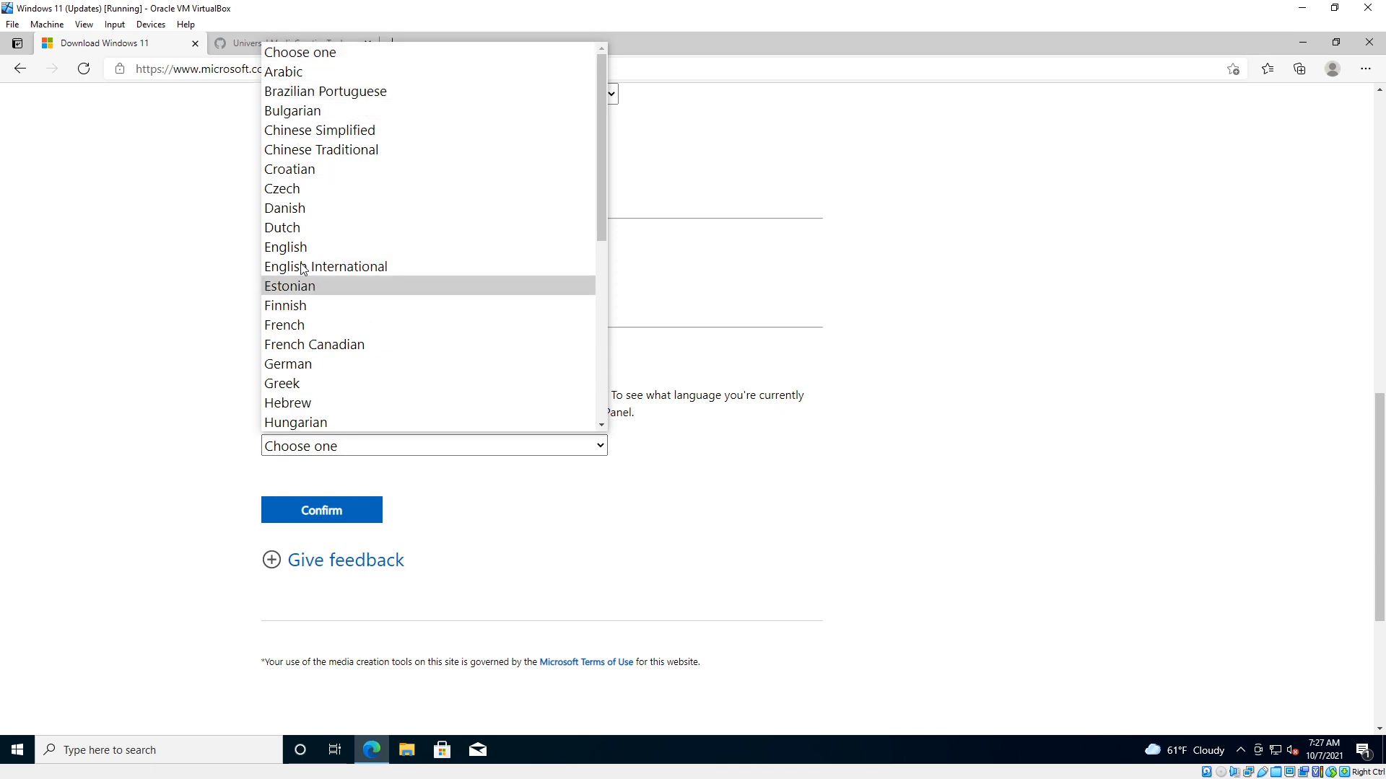
pyautogui.click(286, 246)
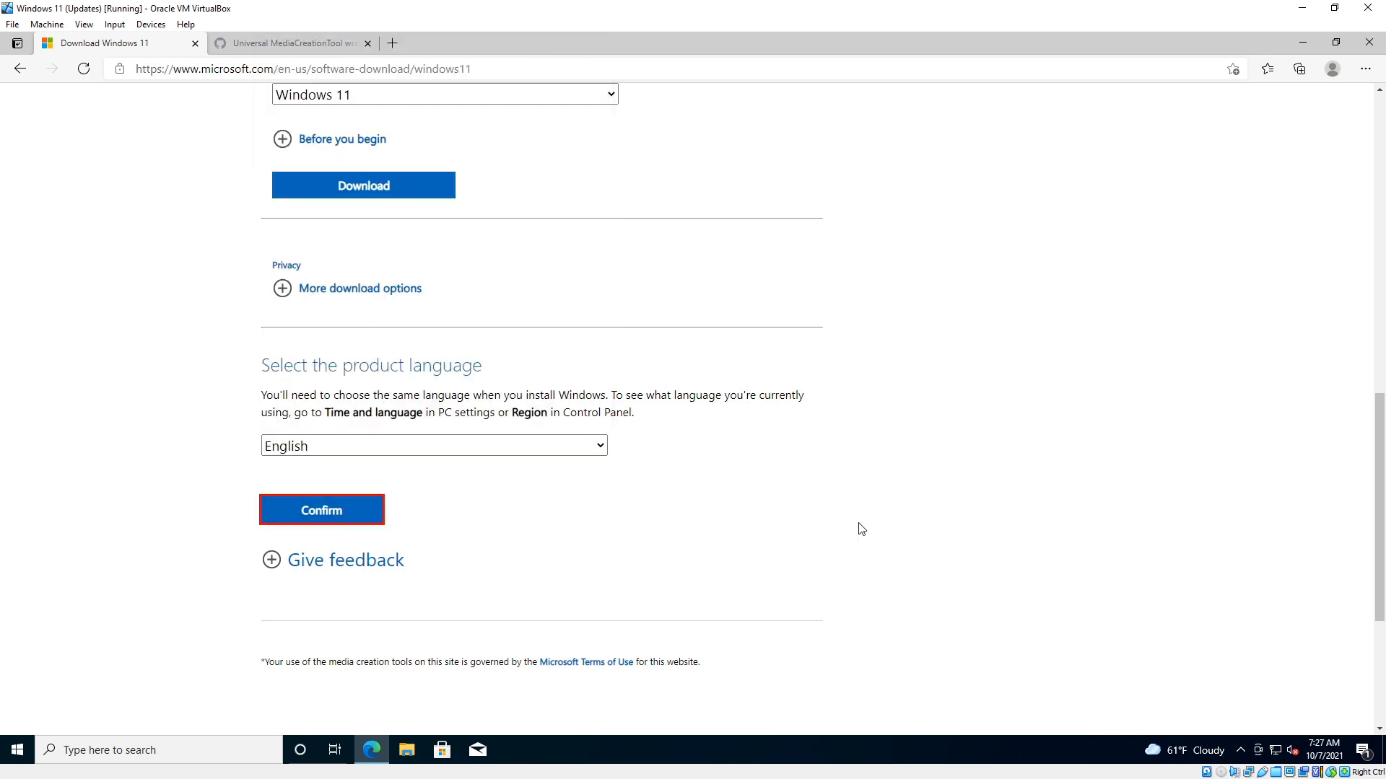
pyautogui.click(321, 509)
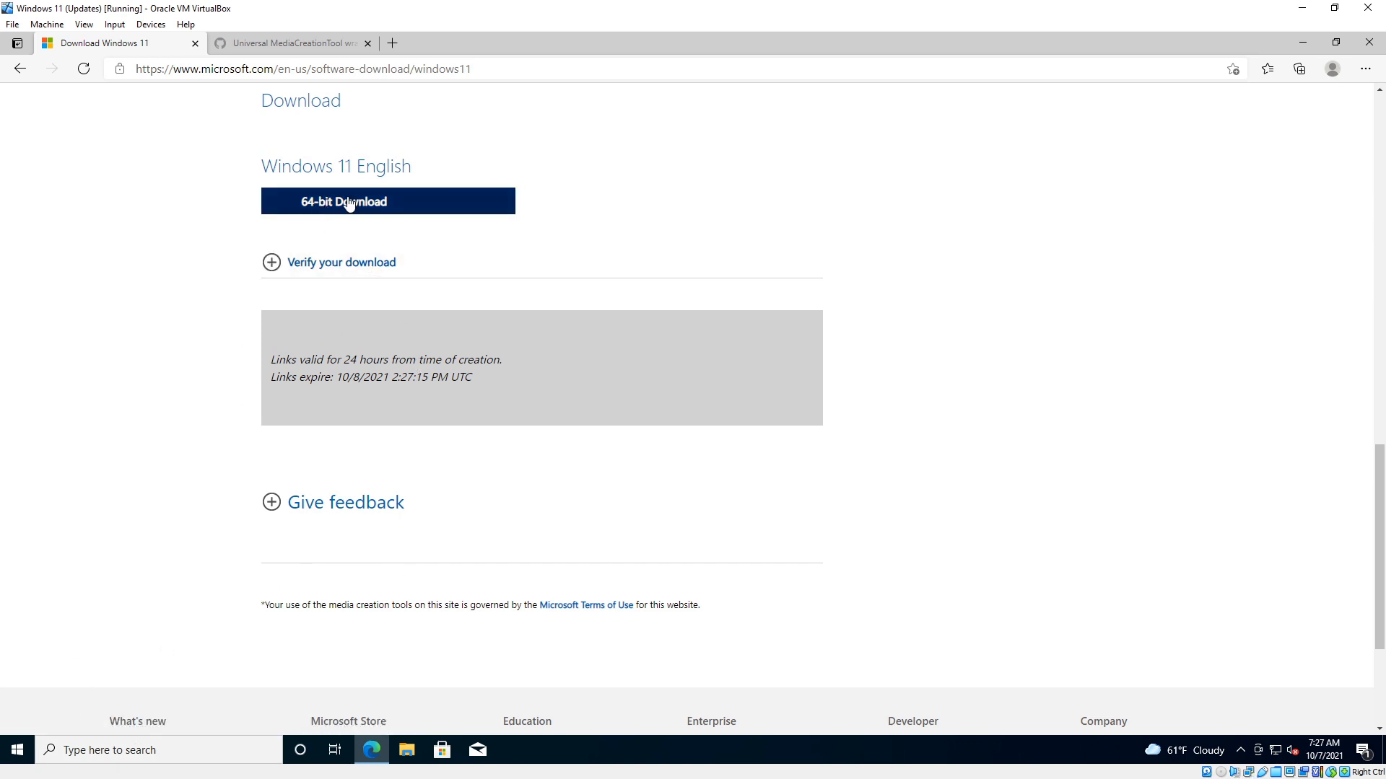
pyautogui.moveTo(407, 428)
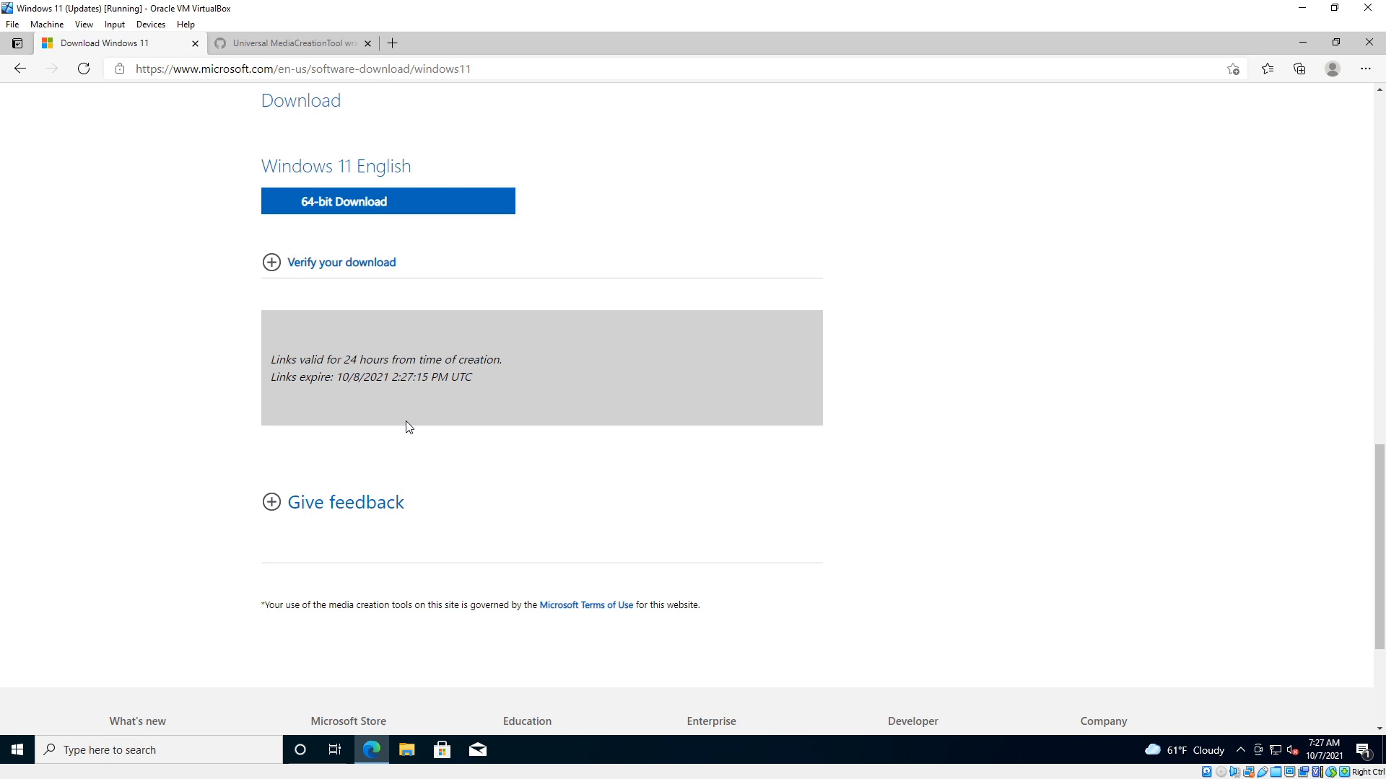
pyautogui.moveTo(291, 42)
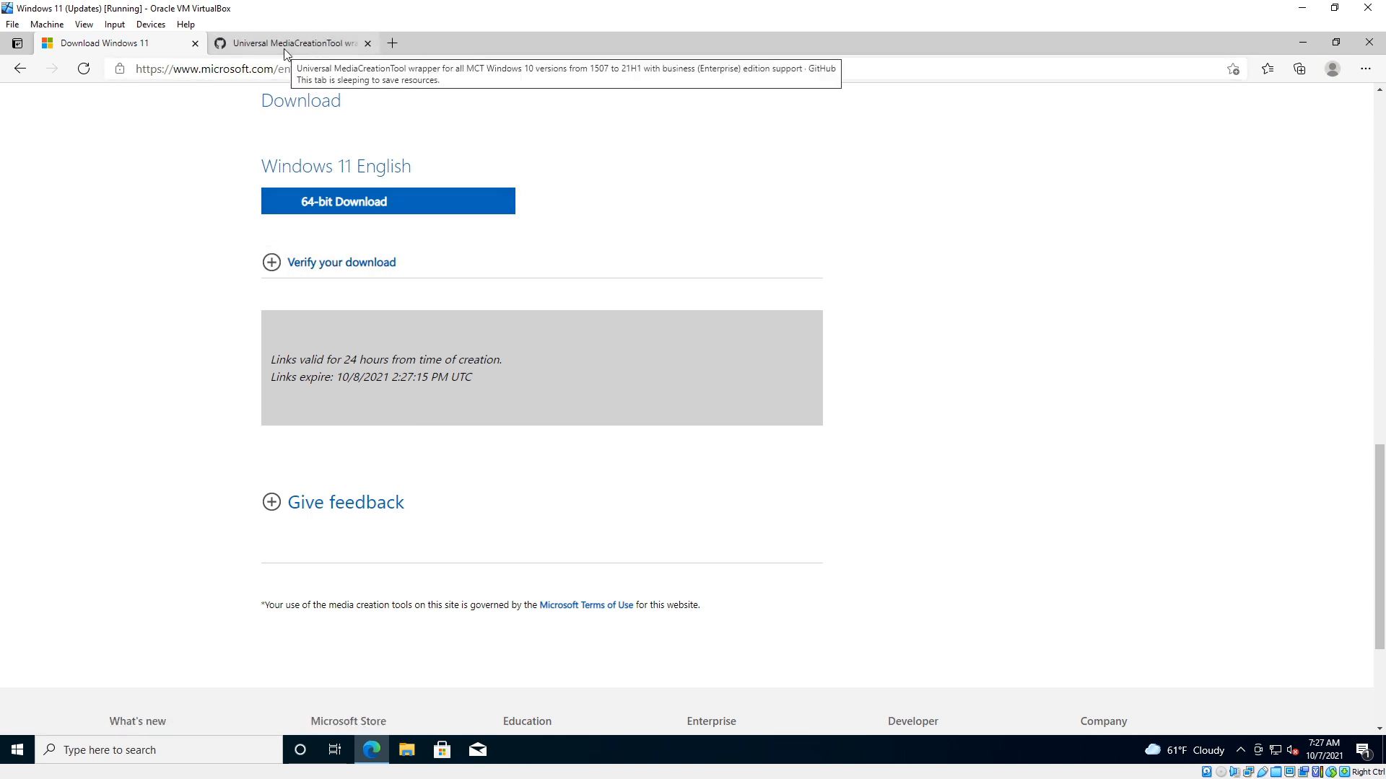
# - Review the MediaCreationTool.bat gist notes on skipping the TPM check, then close Edge
pyautogui.click(291, 42)
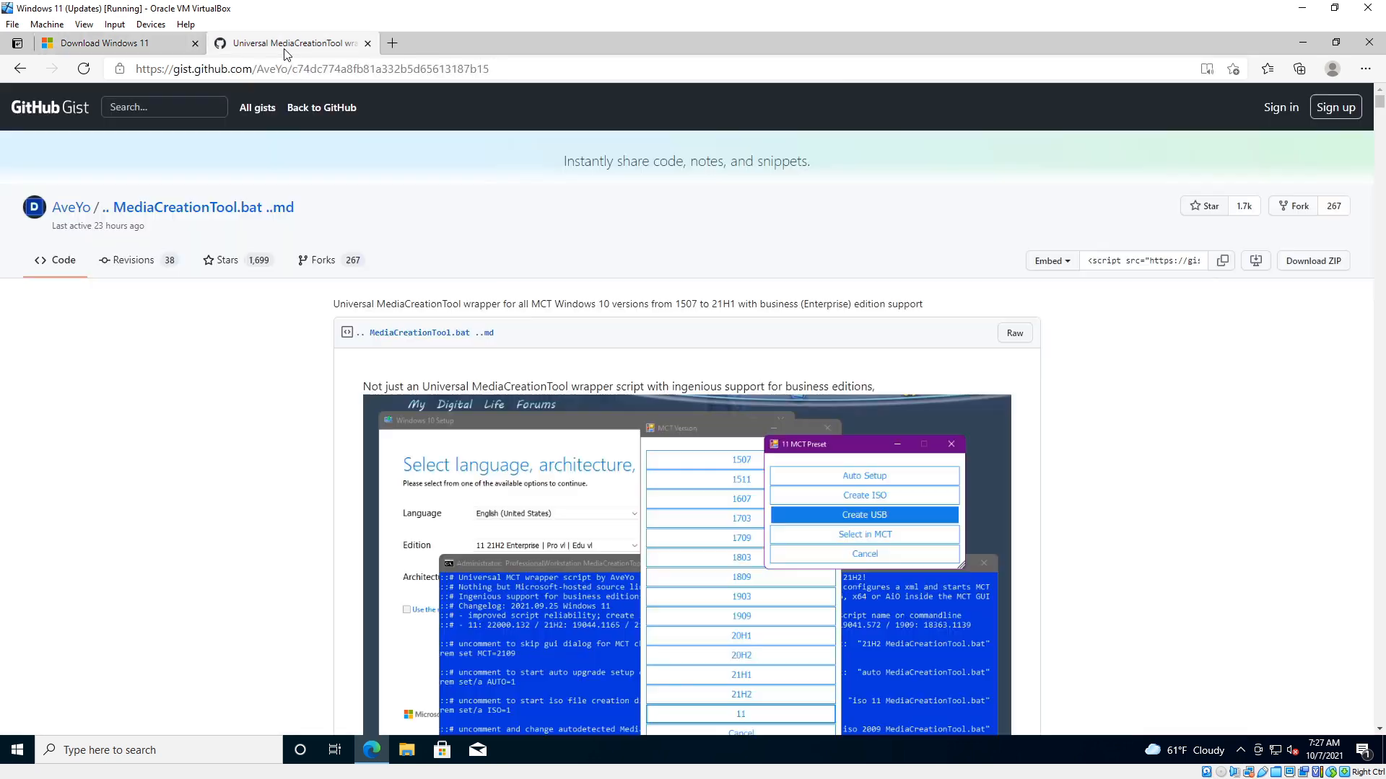
pyautogui.moveTo(223, 319)
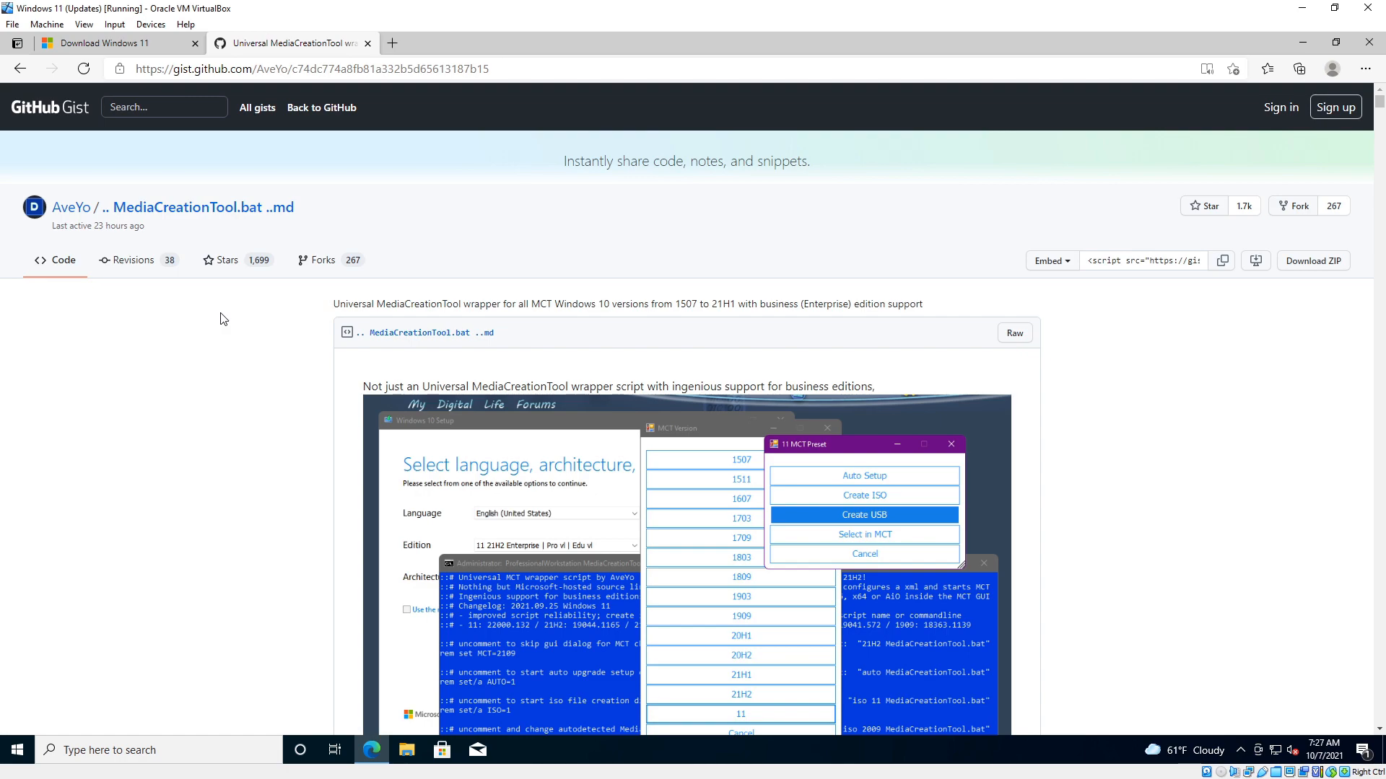
pyautogui.scroll(-3)
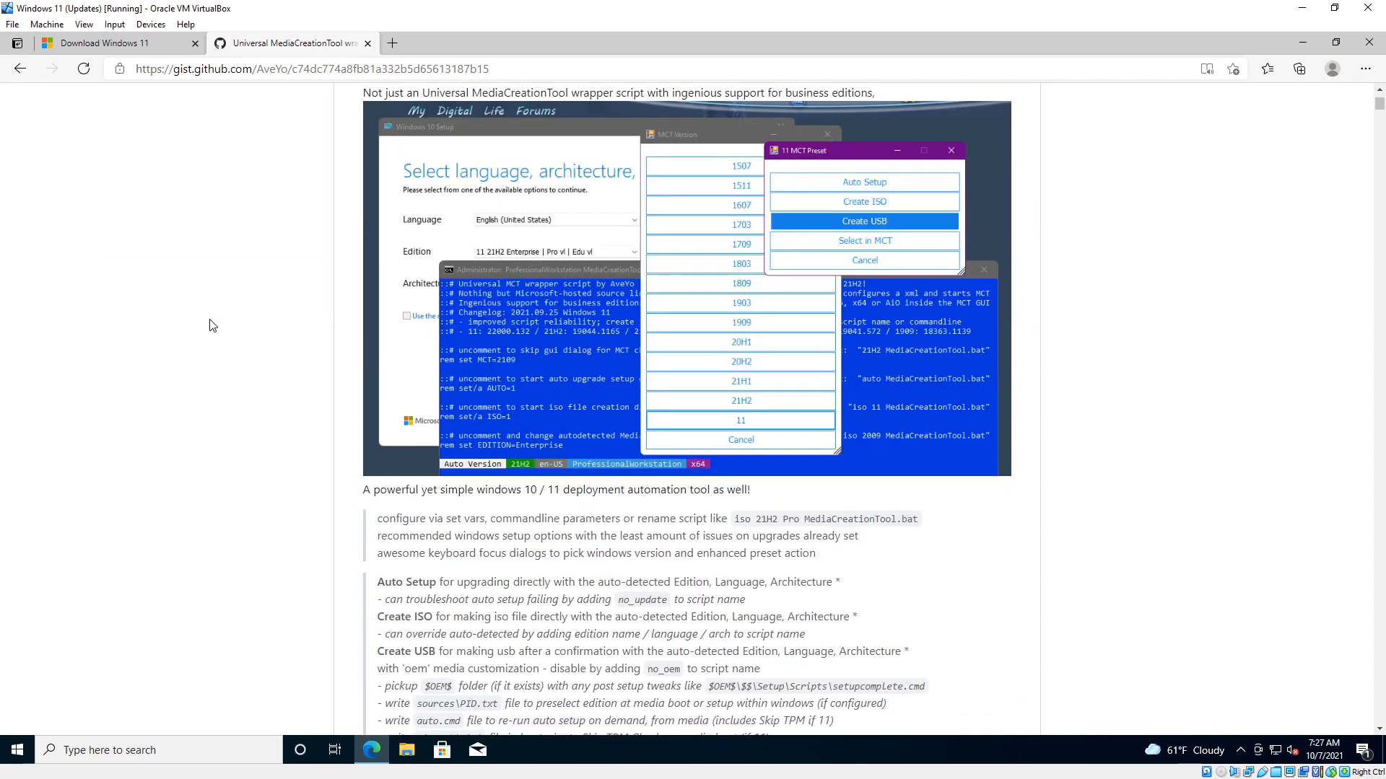
pyautogui.scroll(-3)
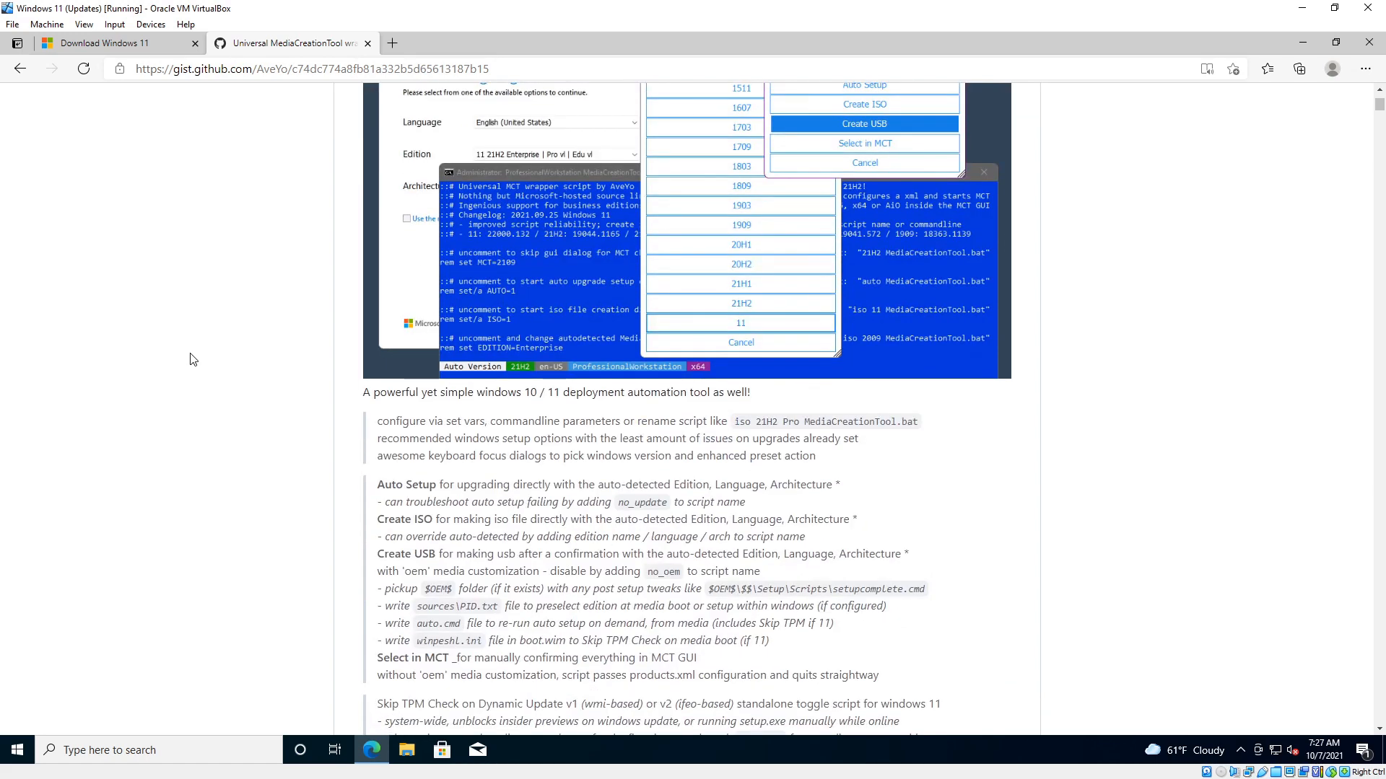
pyautogui.scroll(-3)
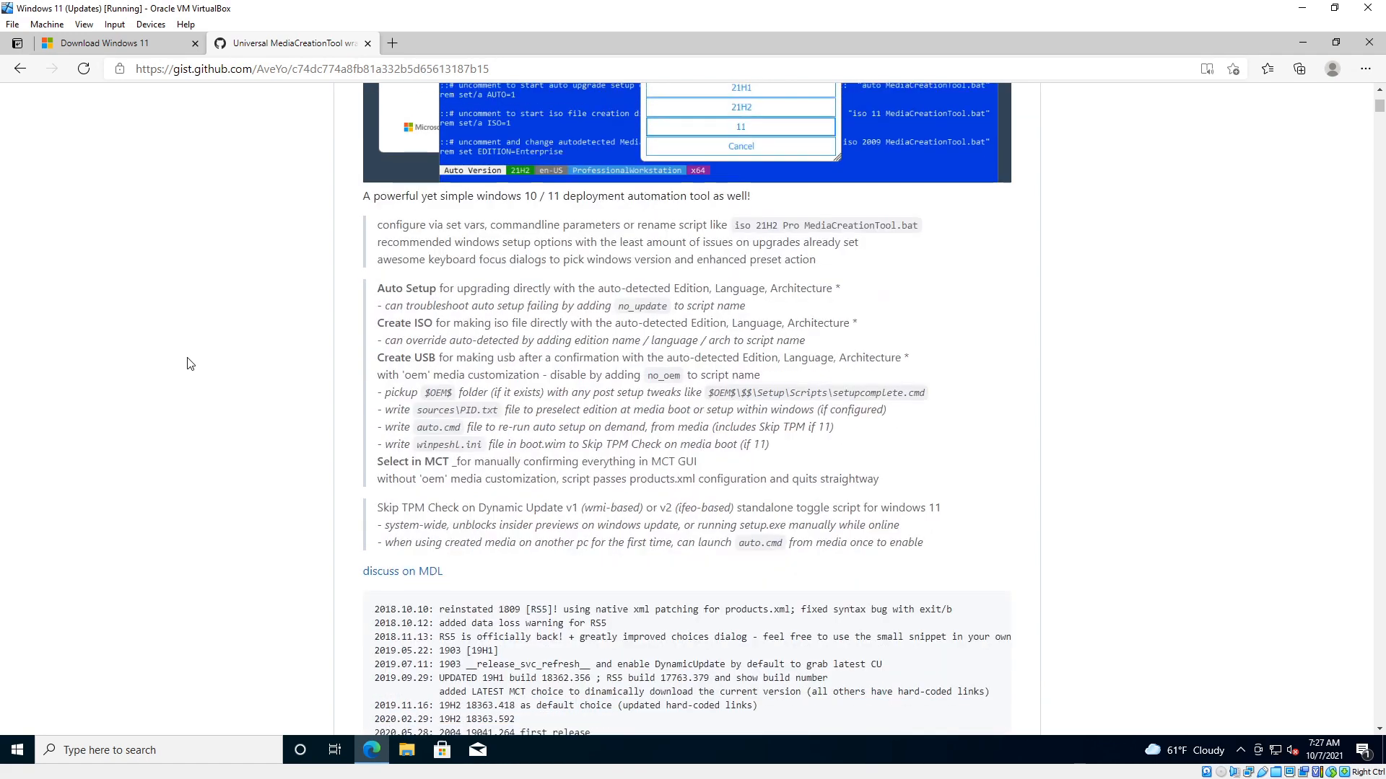
pyautogui.moveTo(528, 530)
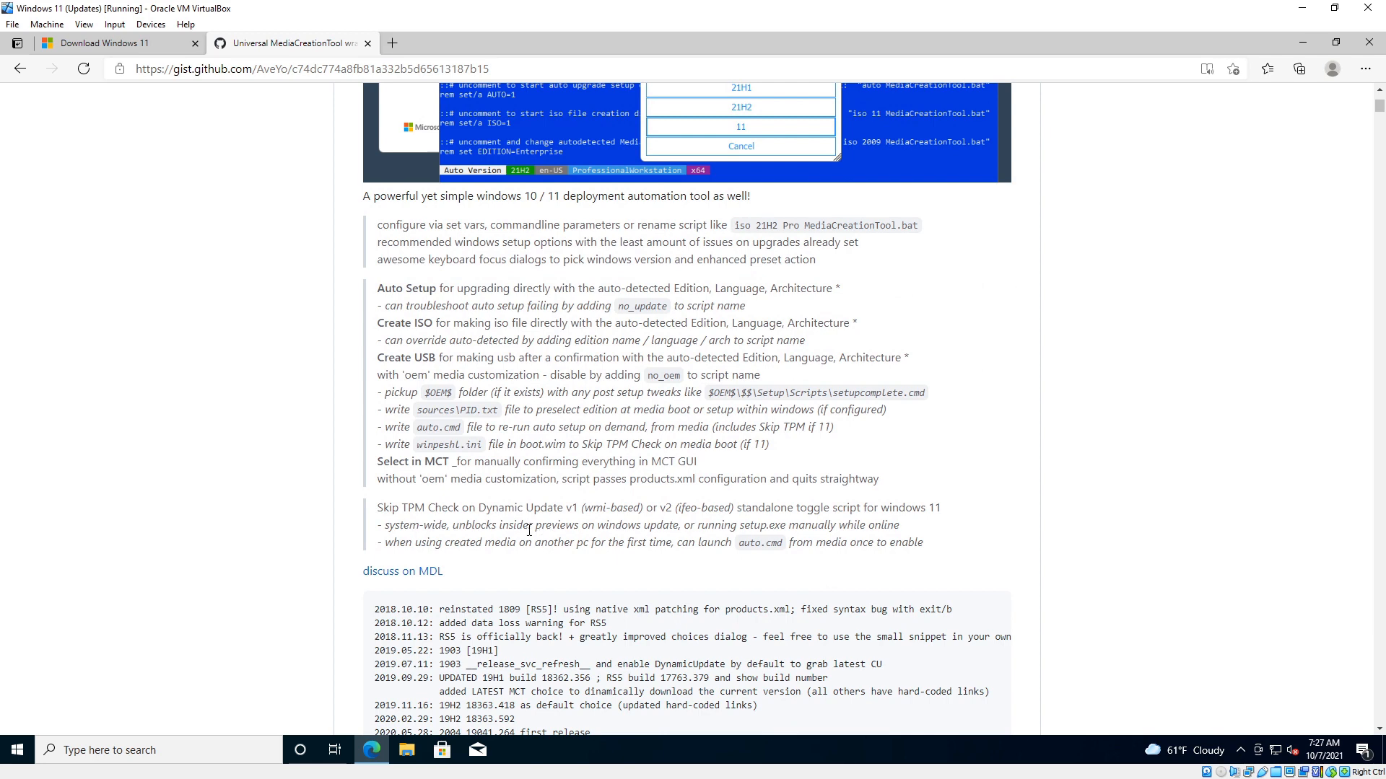
pyautogui.scroll(3)
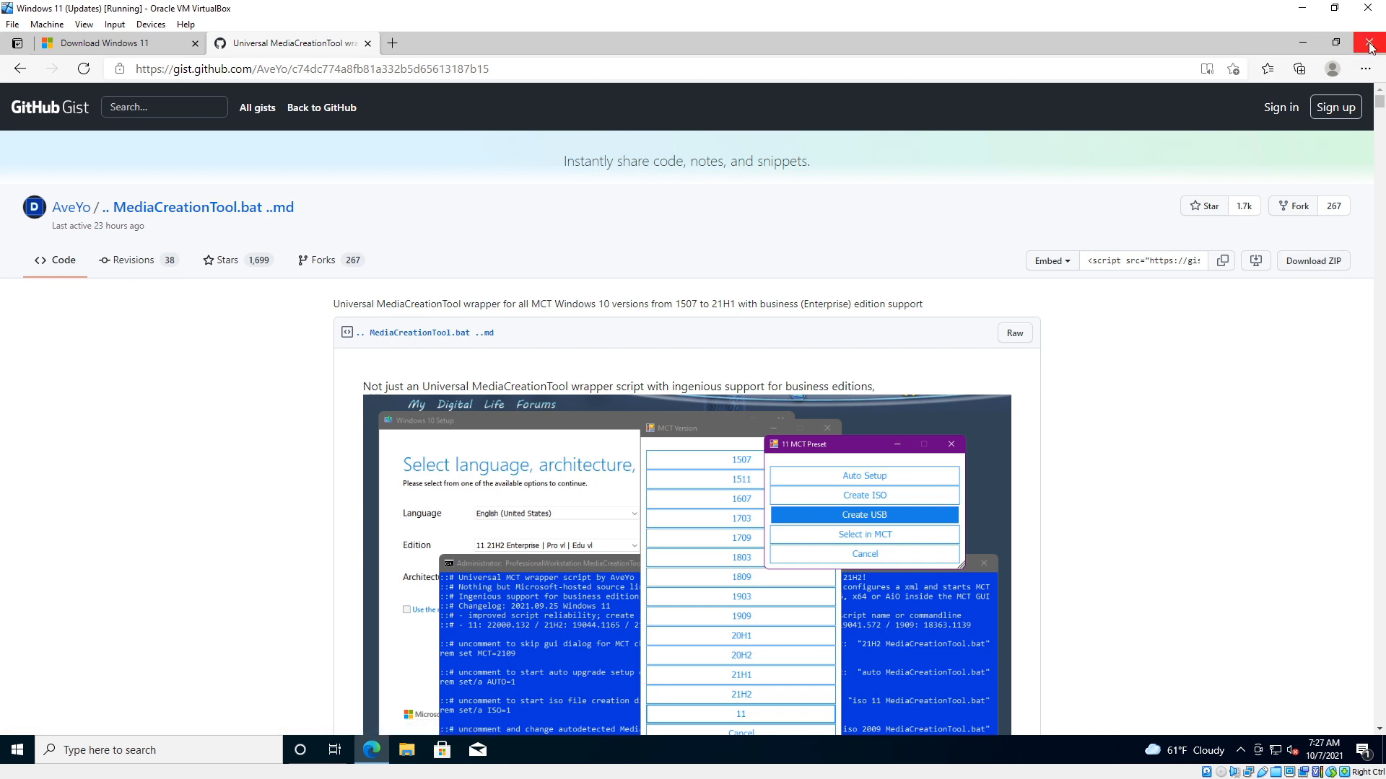
pyautogui.click(1369, 42)
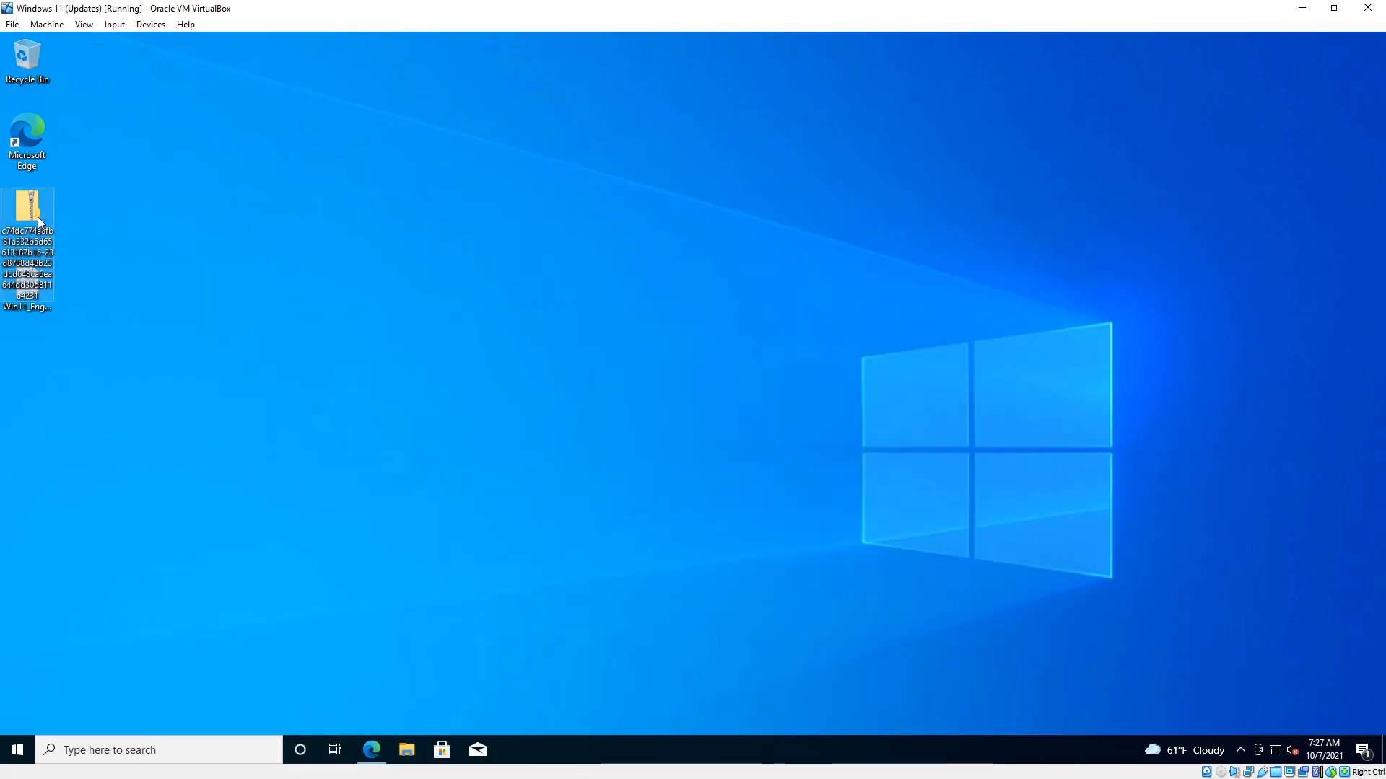
# - Open the extracted gist folder containing MediaCreationTool and the Skip_TPM_Check scripts
pyautogui.doubleClick(26, 211)
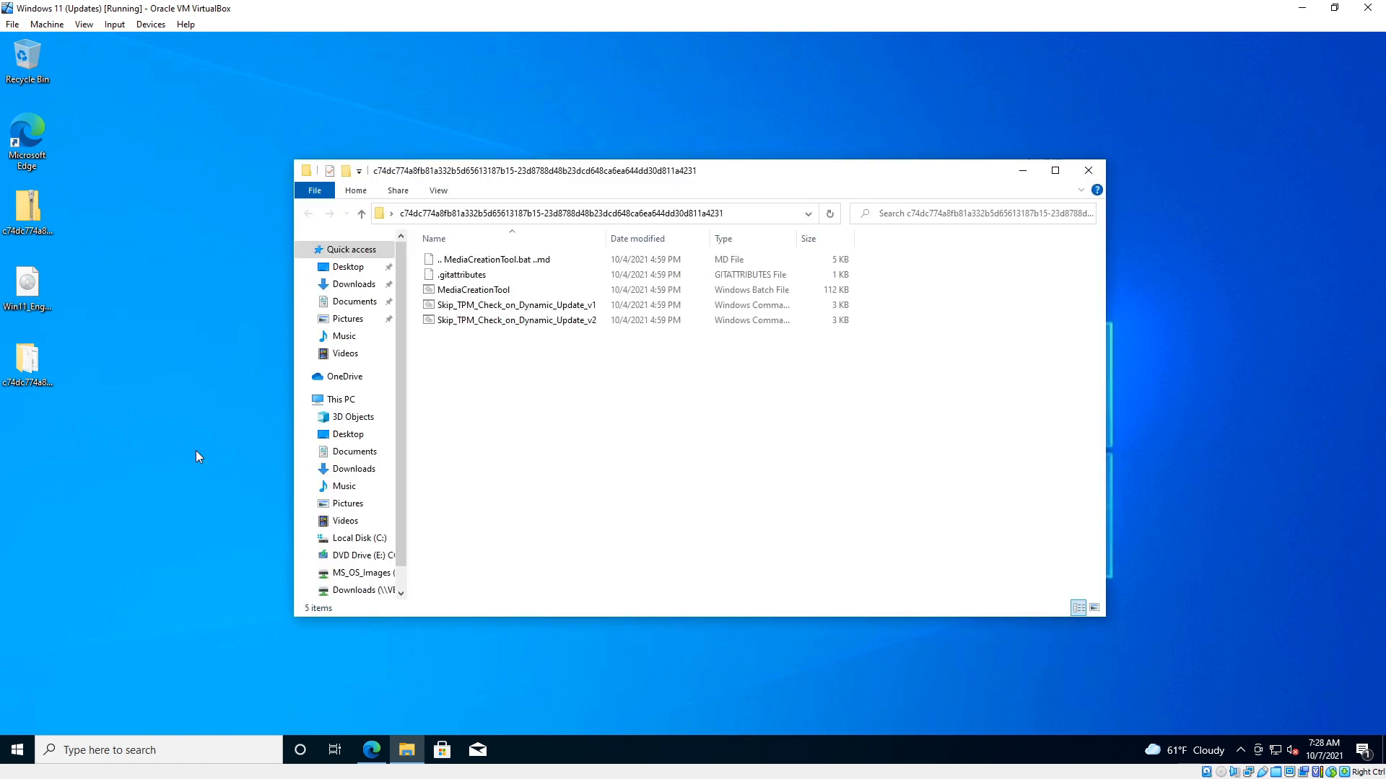
pyautogui.moveTo(515, 321)
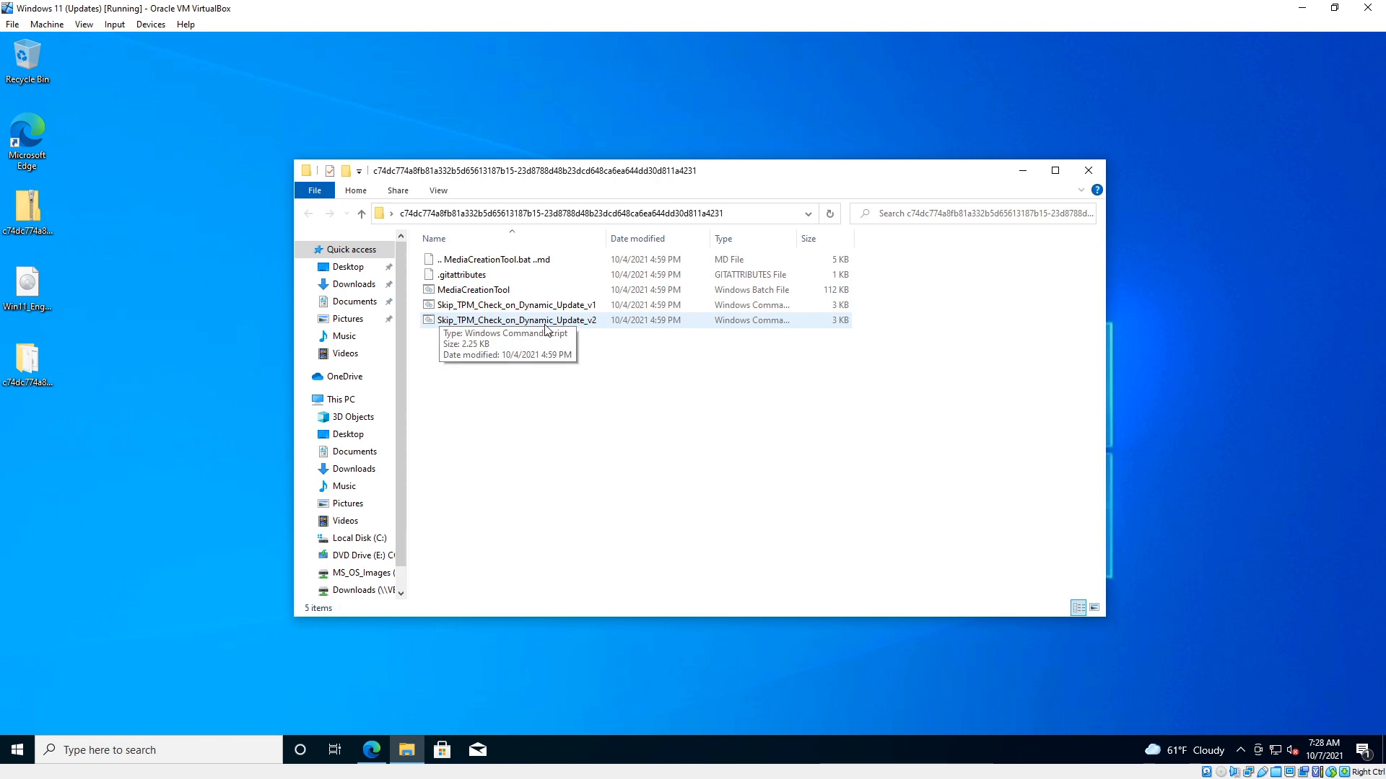
pyautogui.moveTo(523, 328)
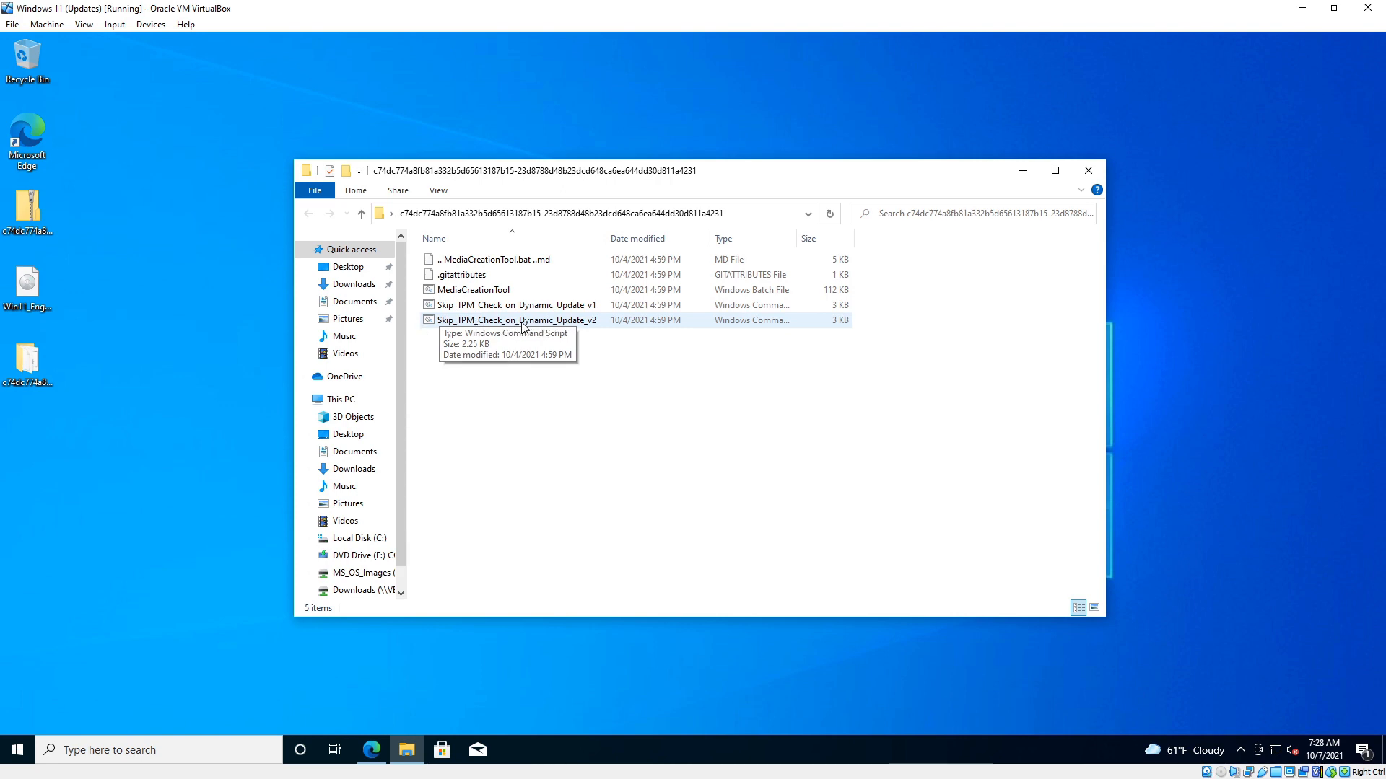
# - Run Skip_TPM_Check_on_Dynamic_Update_v2 as administrator in the Windows 10 guest
pyautogui.rightClick(517, 321)
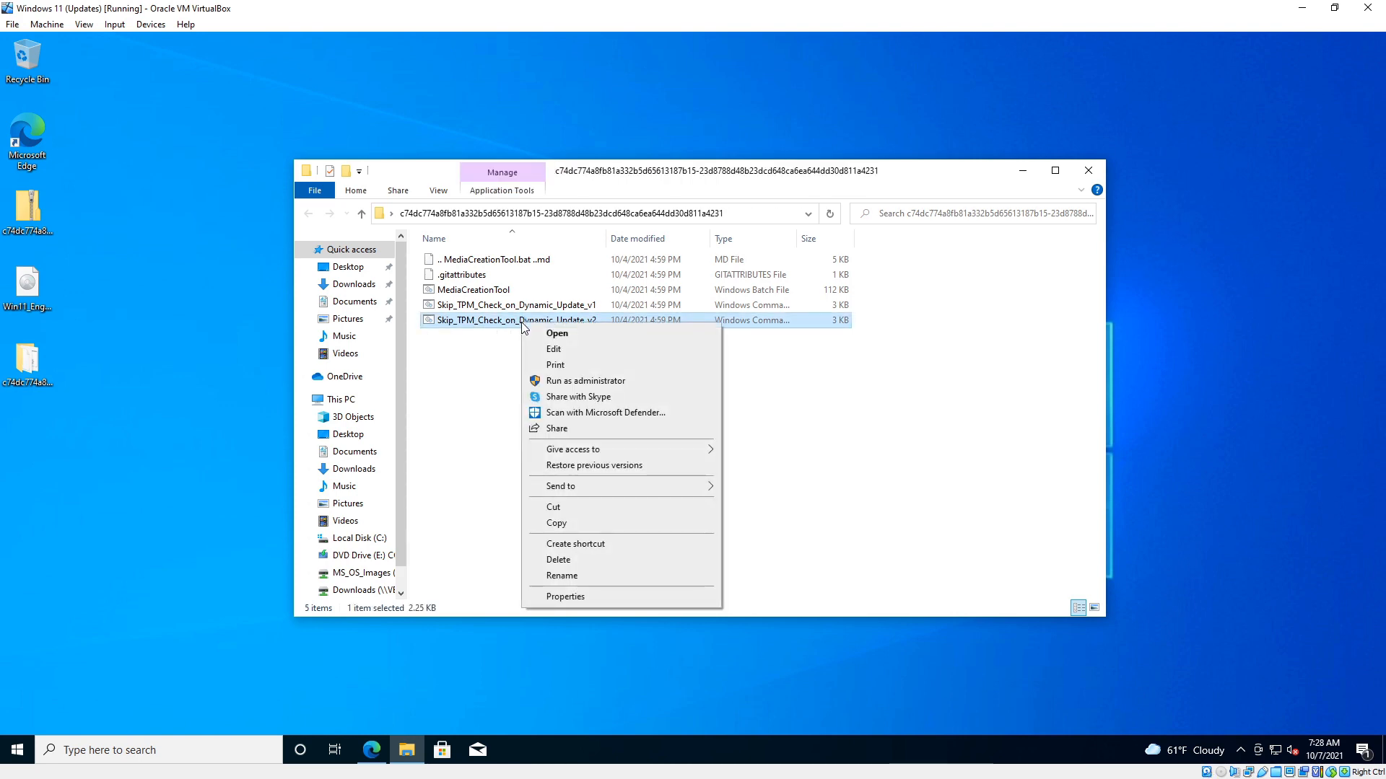
pyautogui.click(550, 387)
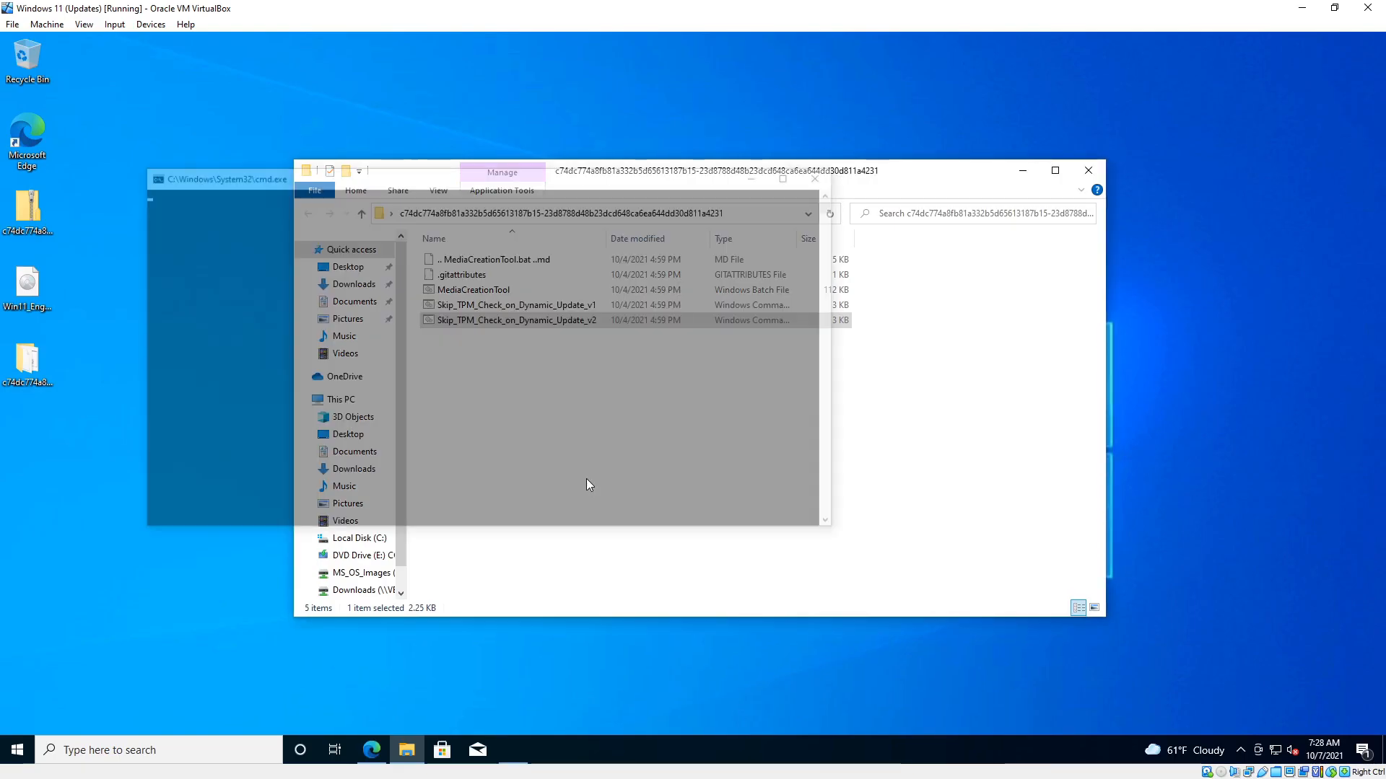
pyautogui.click(221, 179)
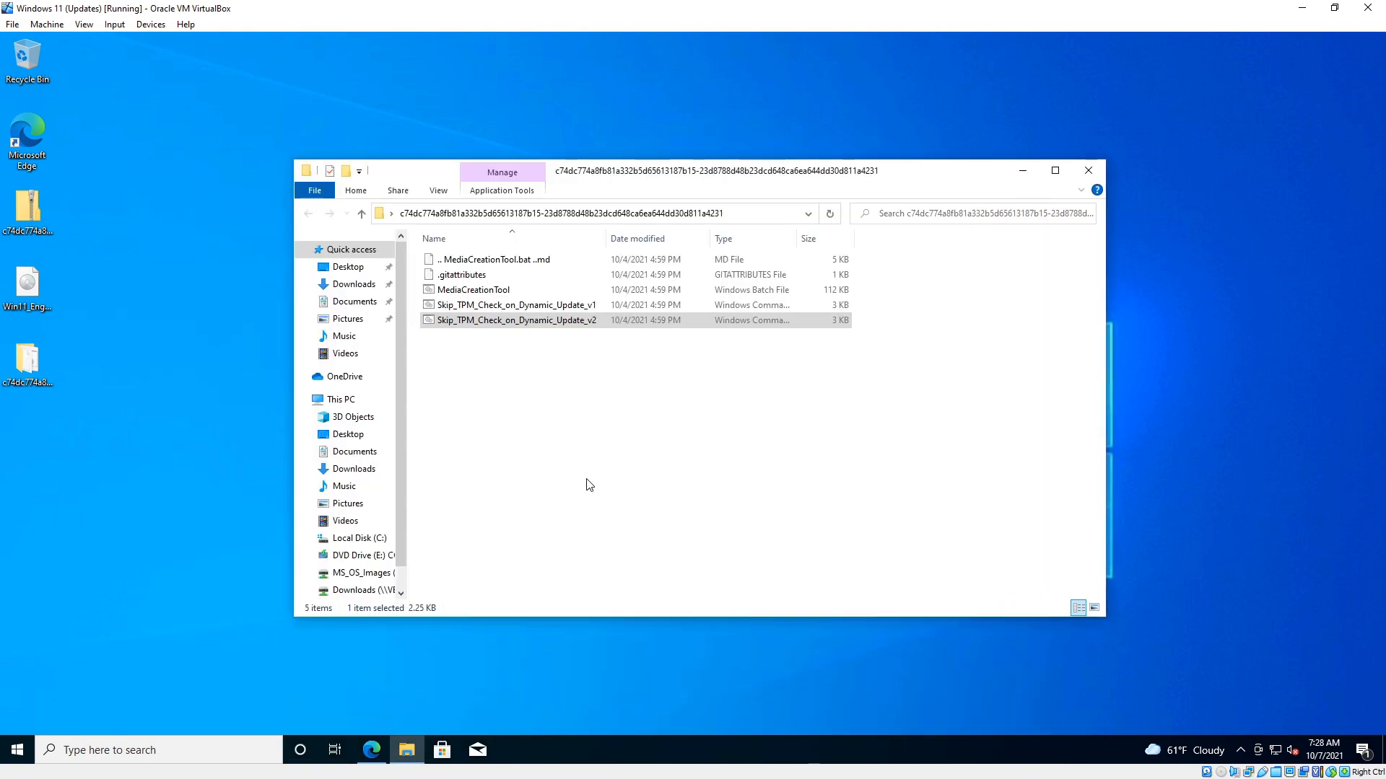
pyautogui.moveTo(533, 482)
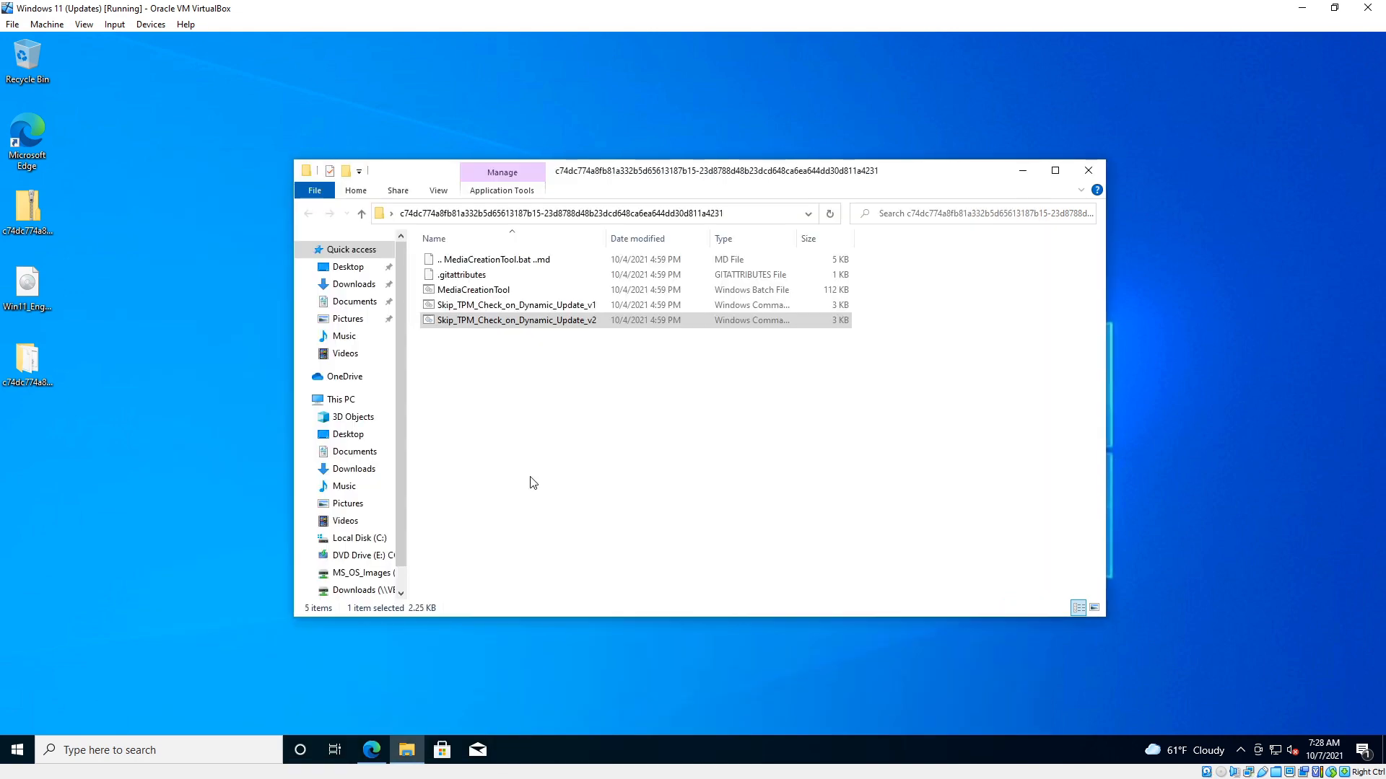
pyautogui.moveTo(1089, 170)
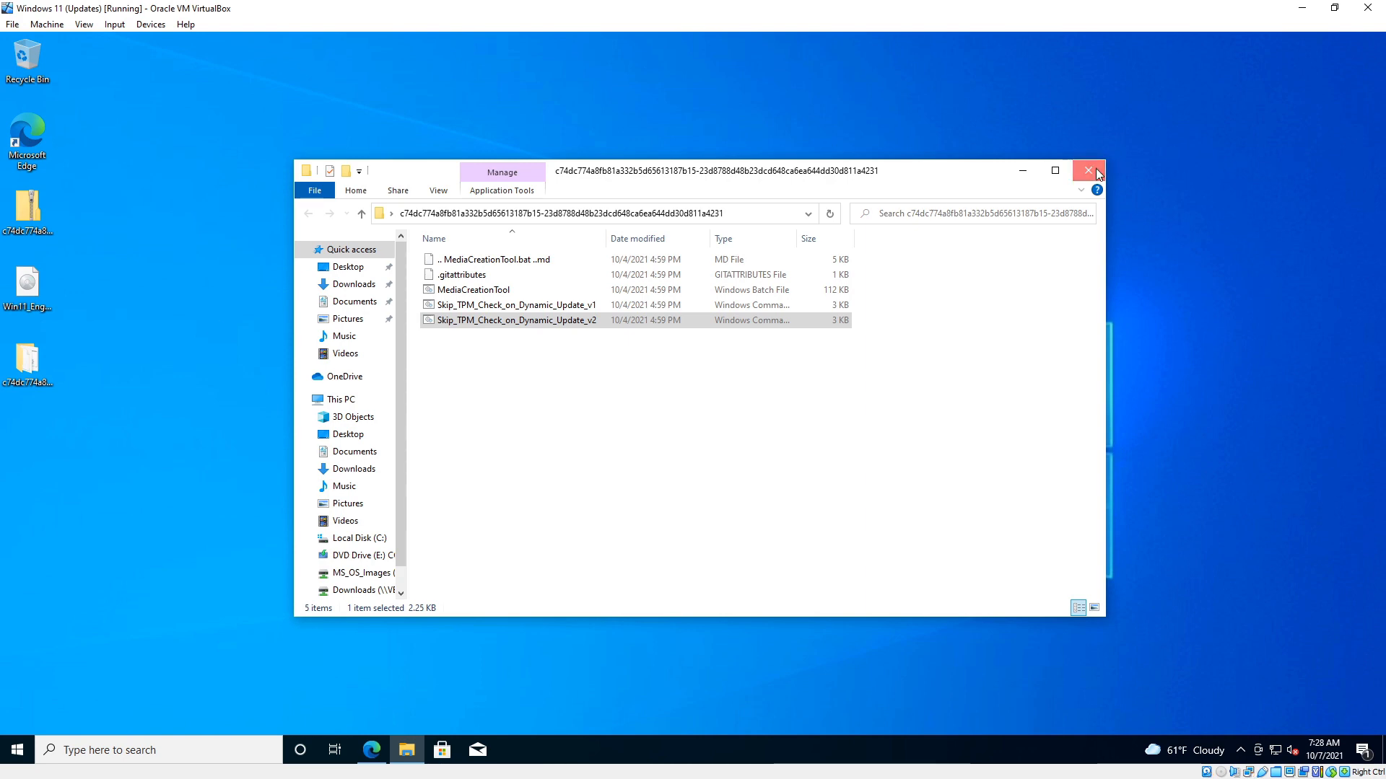
# - Close the script folder, launch setup from DVD Drive (E:) and allow the UAC prompt
pyautogui.click(1088, 170)
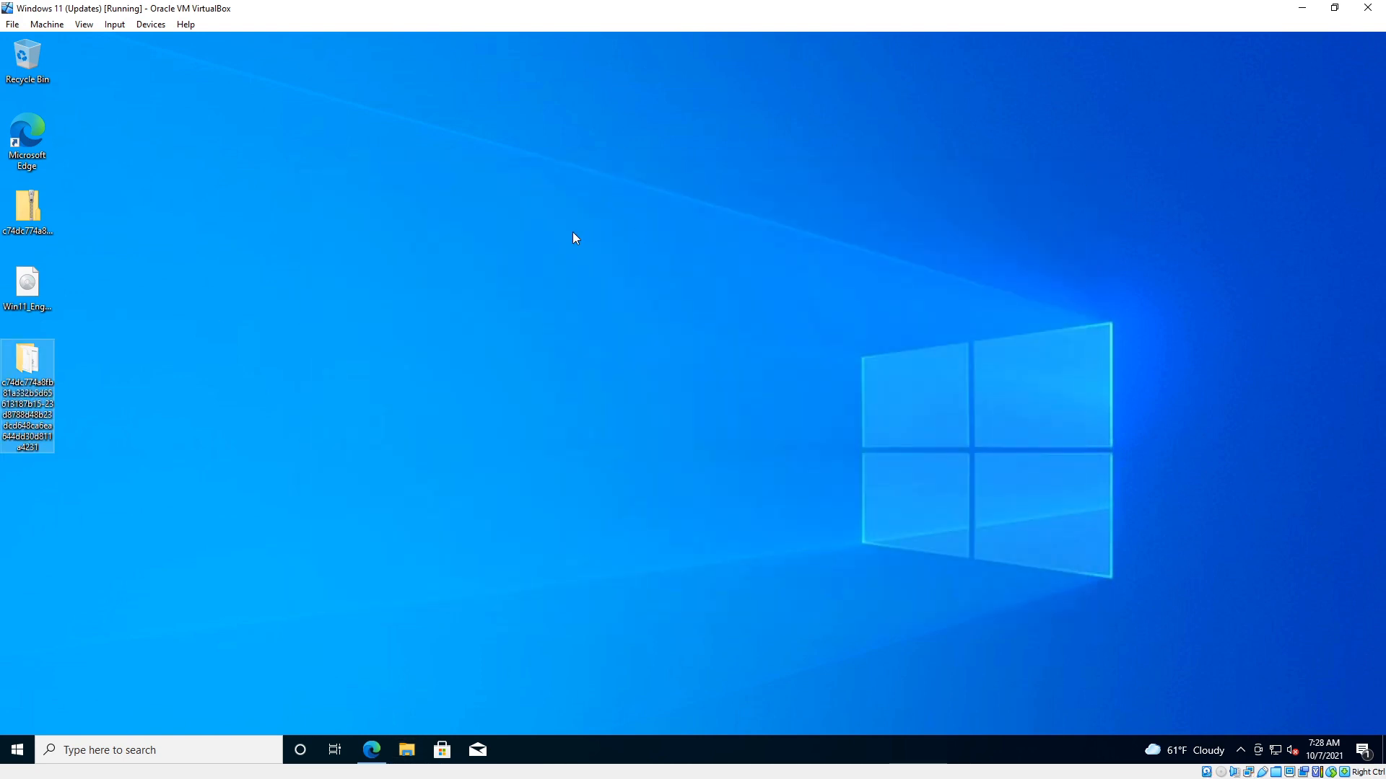
pyautogui.moveTo(27, 283)
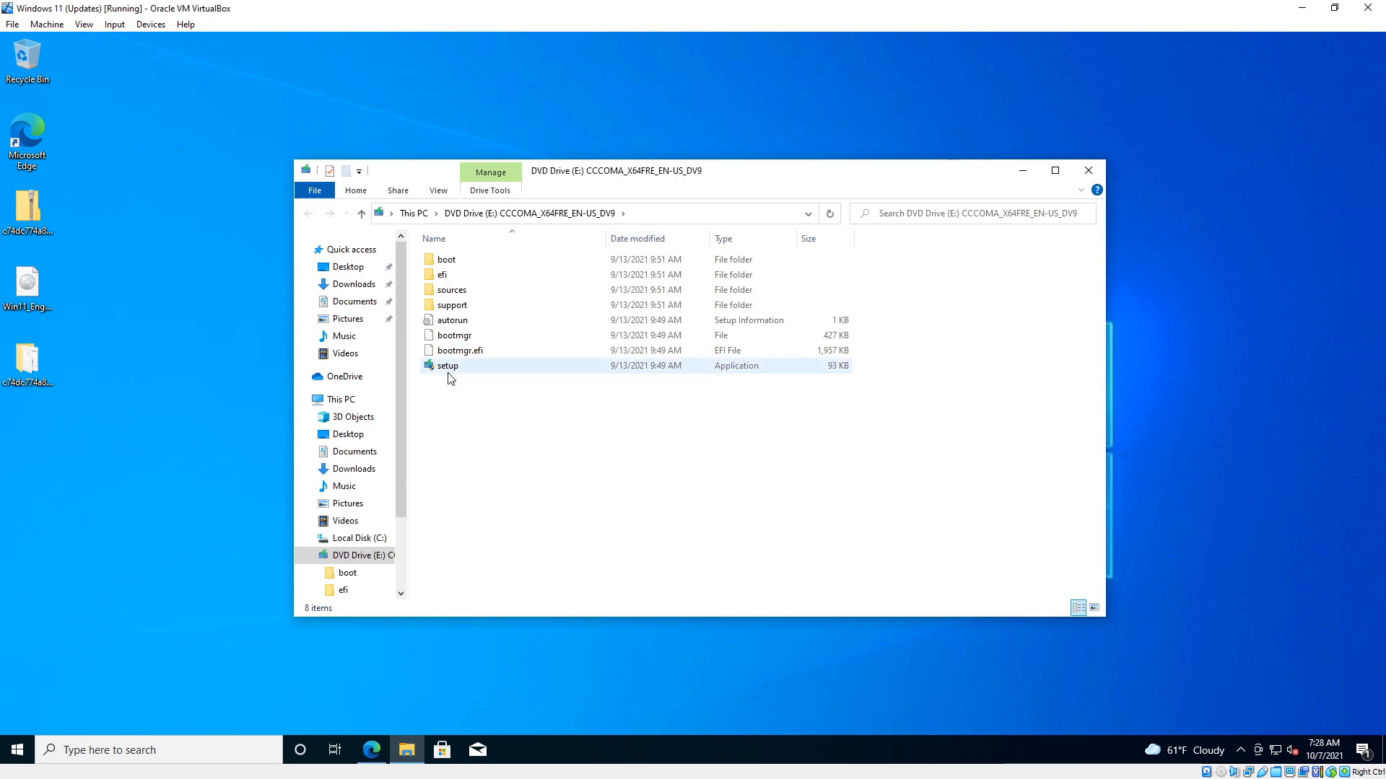
pyautogui.doubleClick(448, 365)
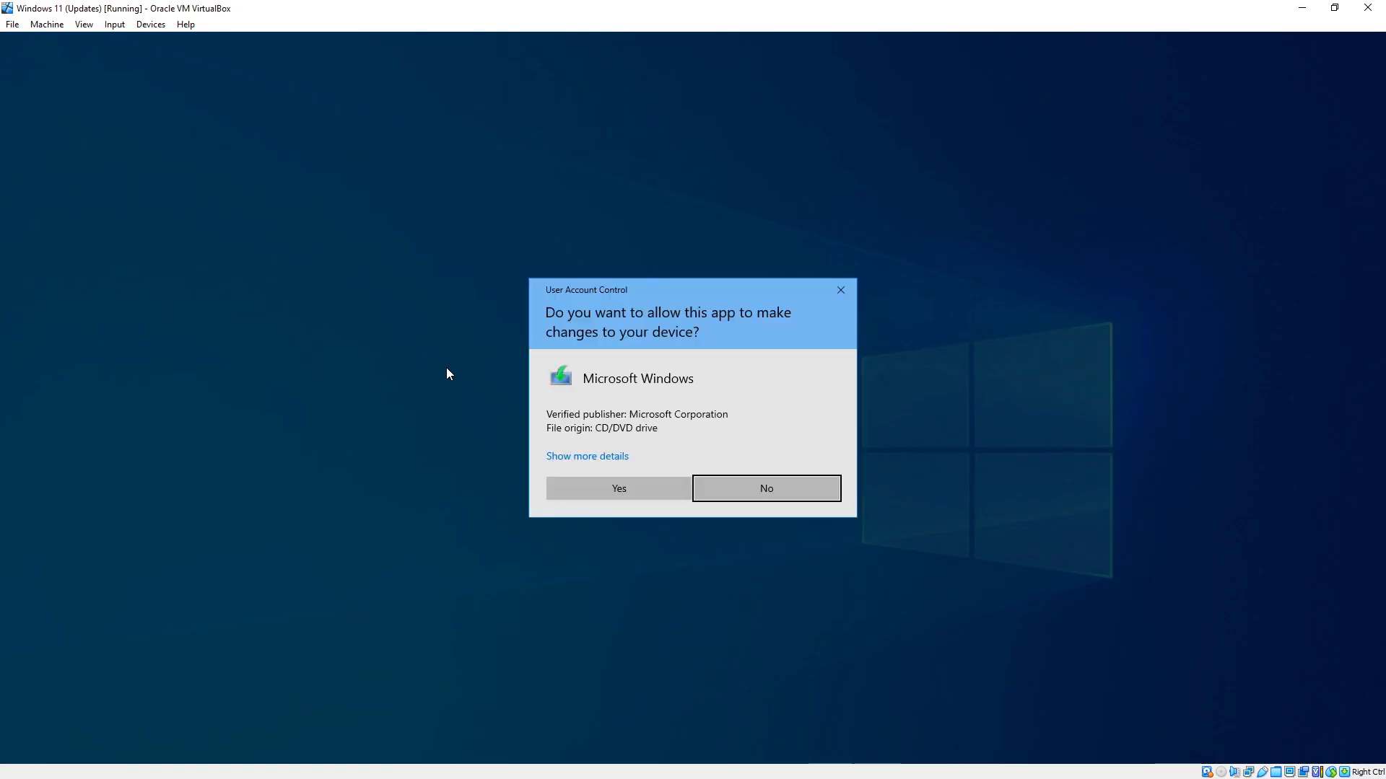
pyautogui.click(618, 490)
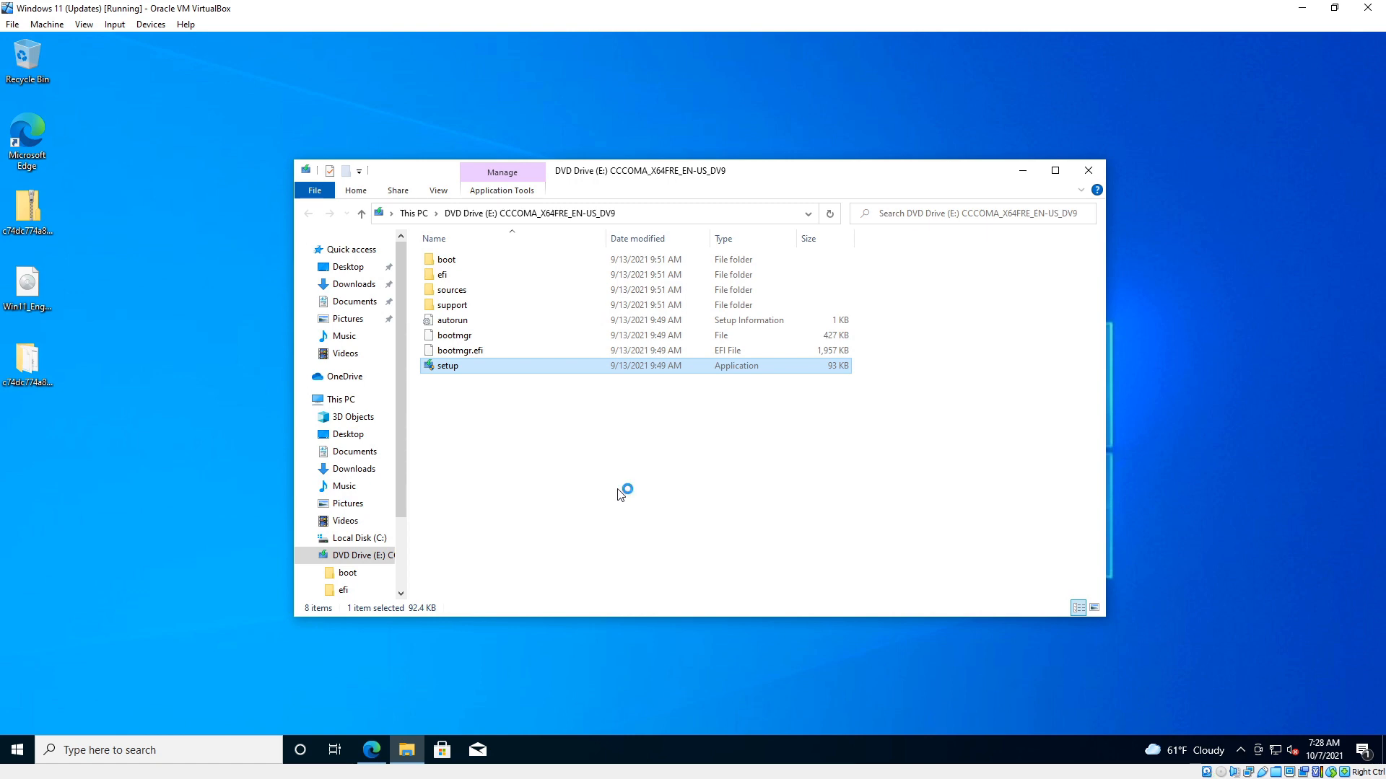
pyautogui.moveTo(620, 494)
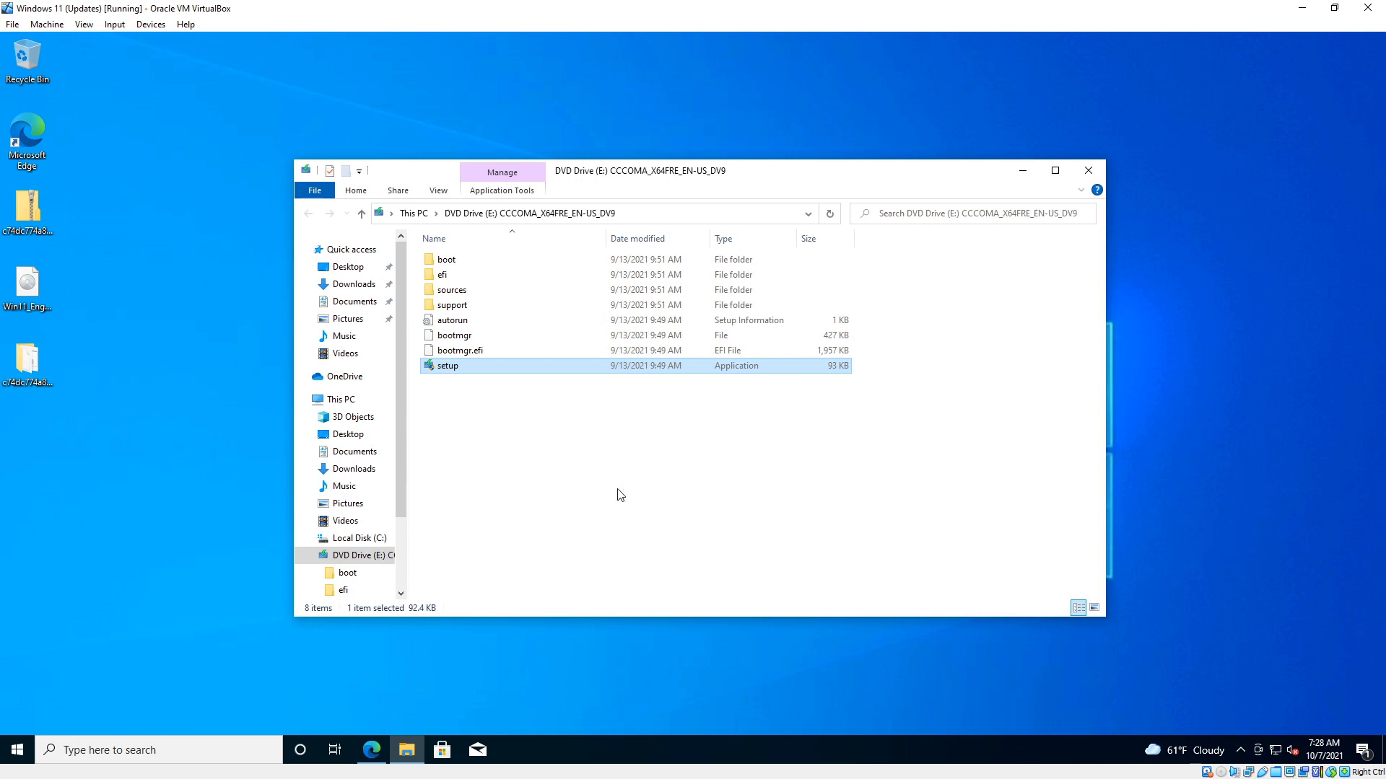
# - Start Windows 11 setup and confirm via winver that the guest runs Windows 10 21H1
pyautogui.doubleClick(447, 365)
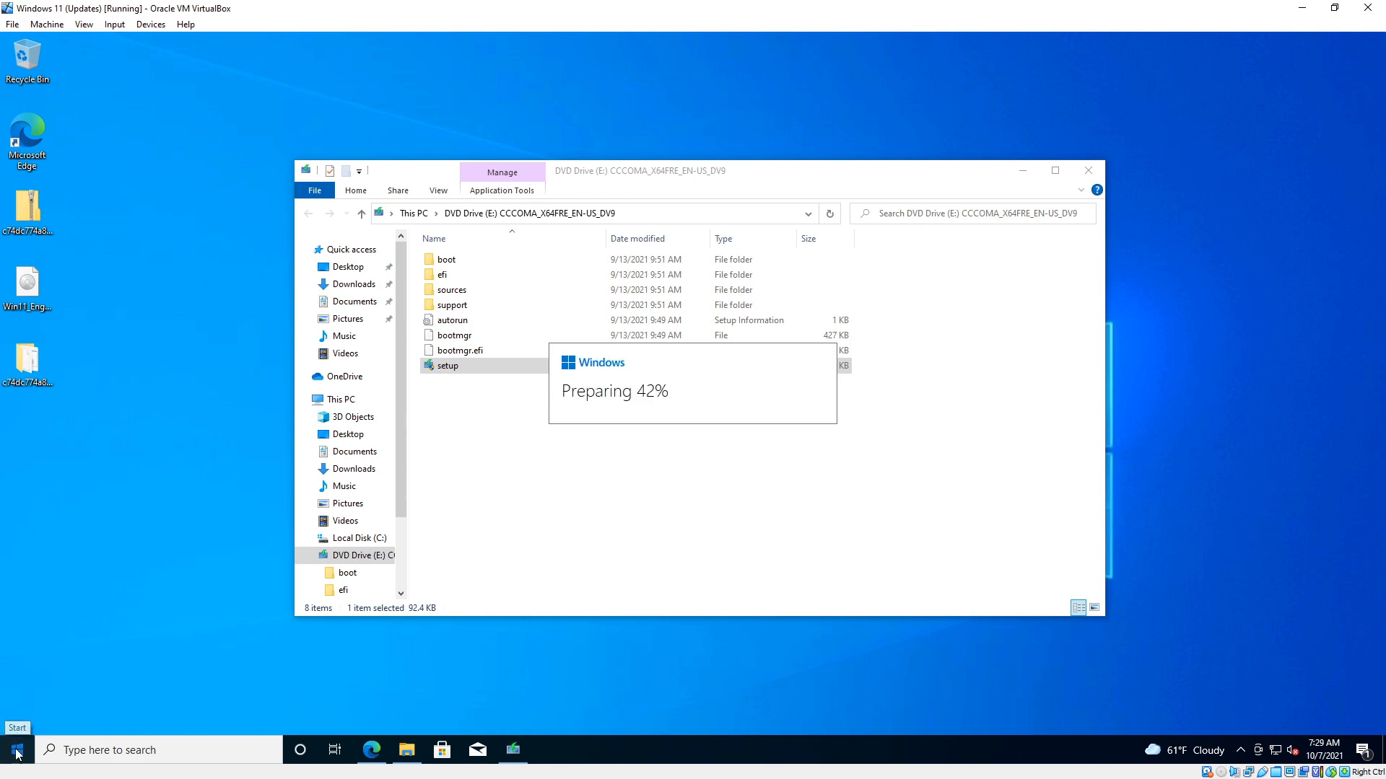
pyautogui.click(16, 749)
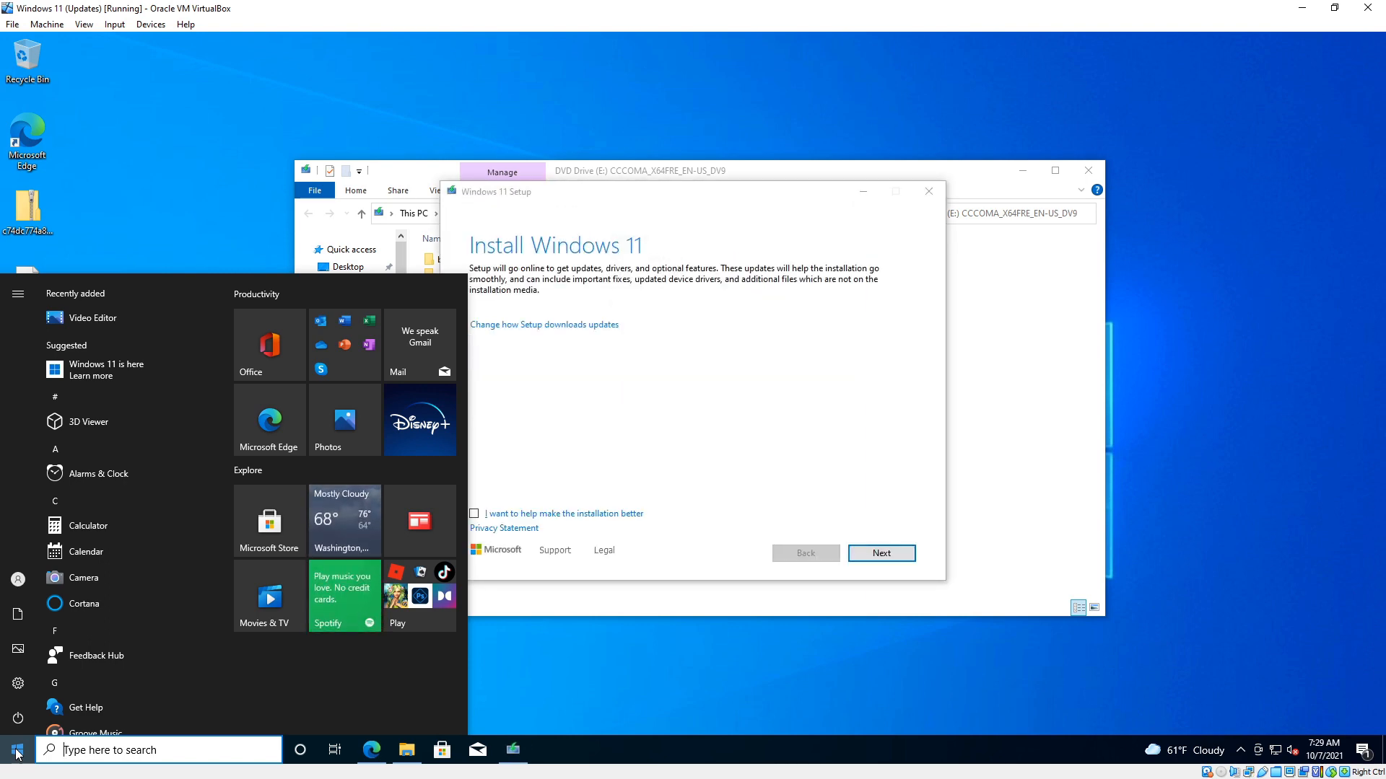
pyautogui.write('winver')
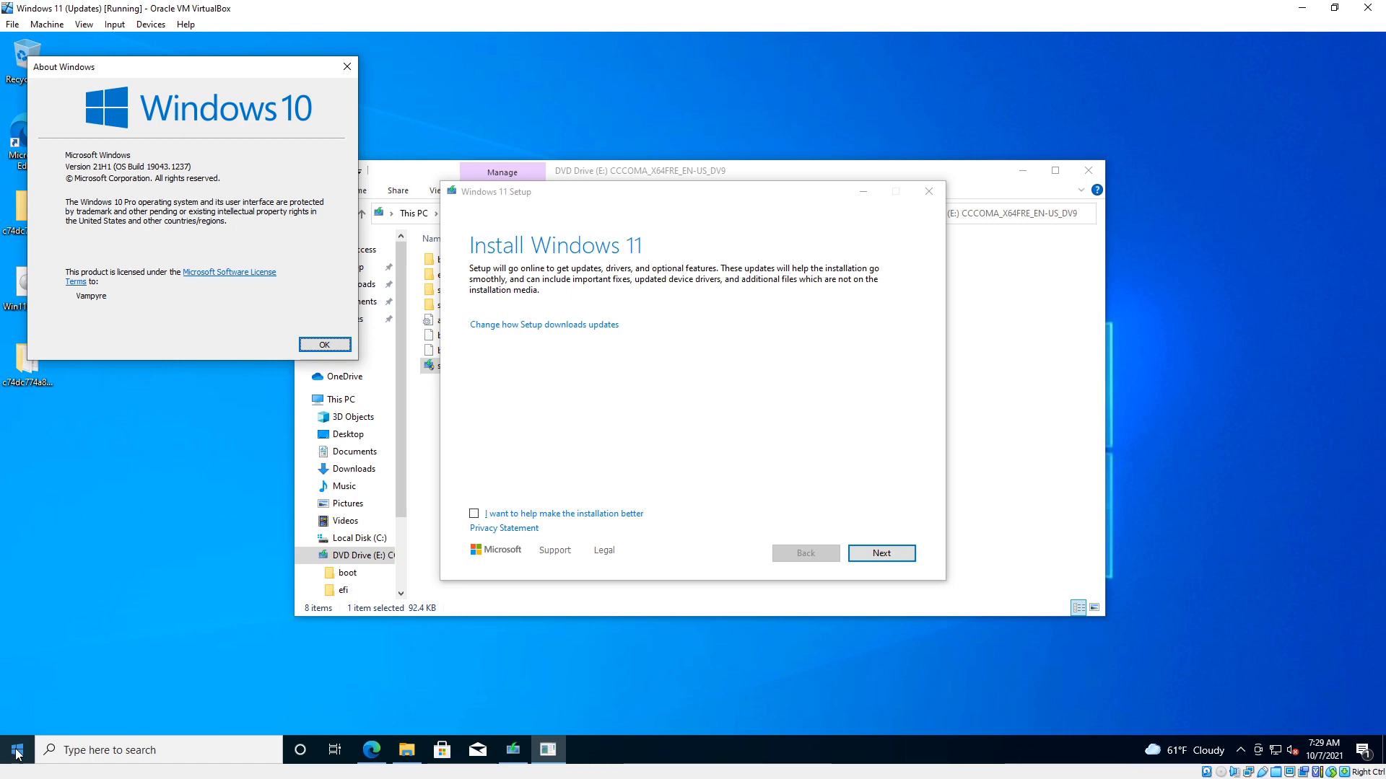
pyautogui.click(323, 344)
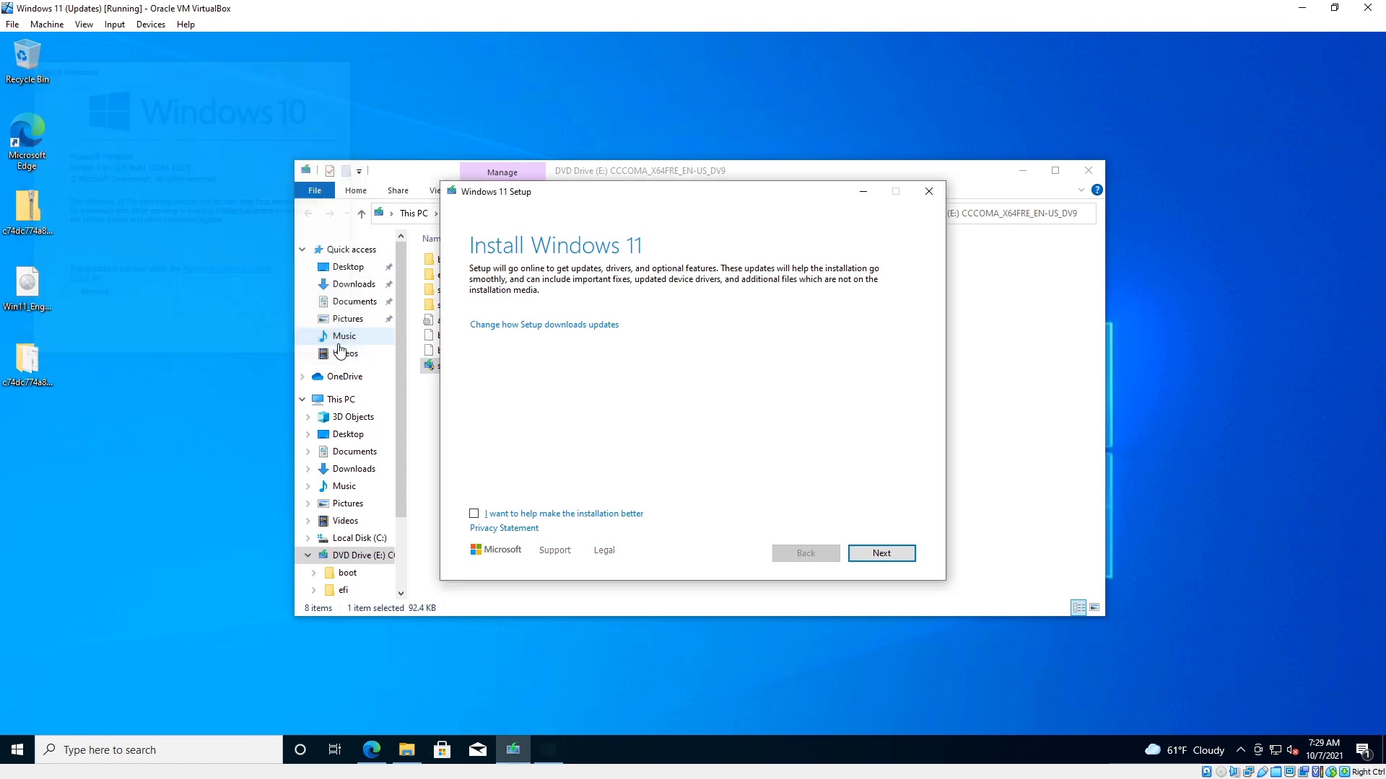
pyautogui.moveTo(836, 316)
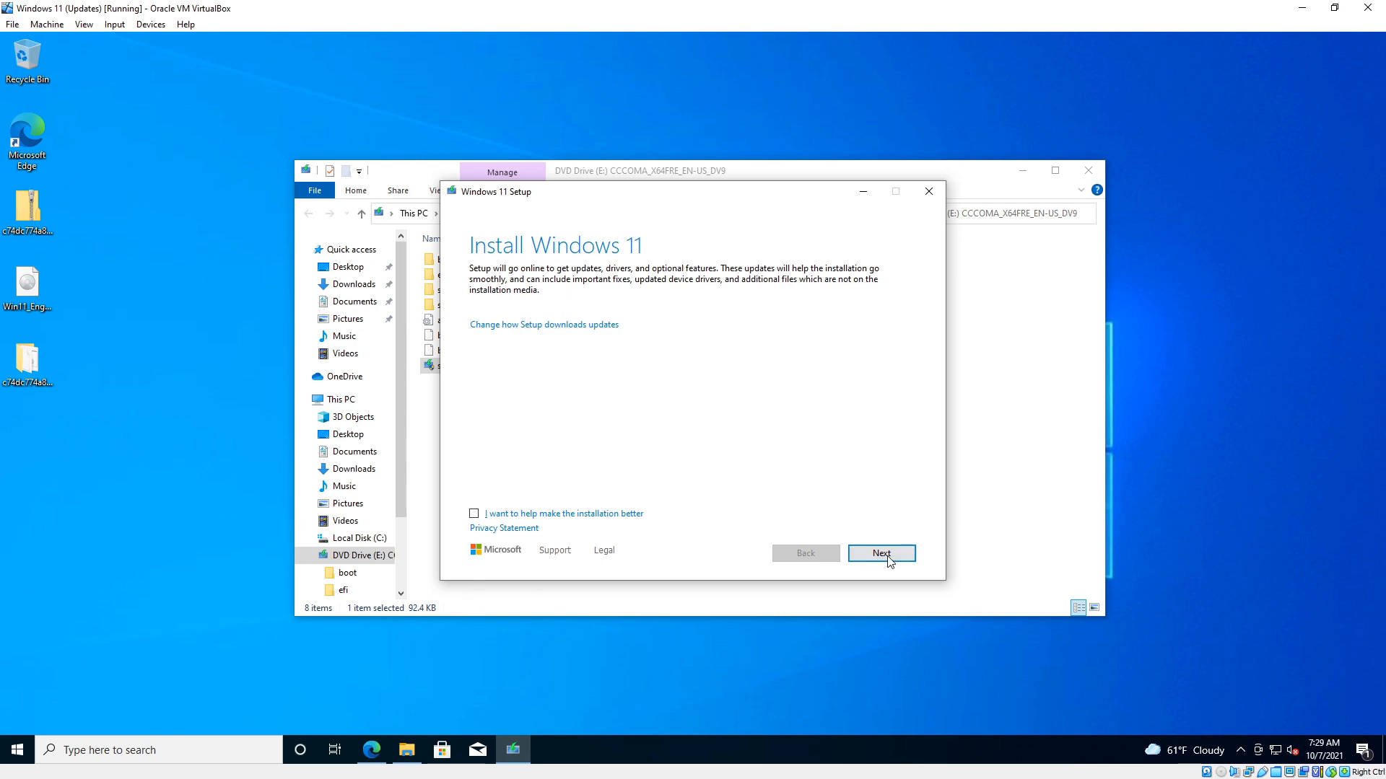
# - Move Windows 11 setup past its Install Windows 11 opening page
pyautogui.click(881, 553)
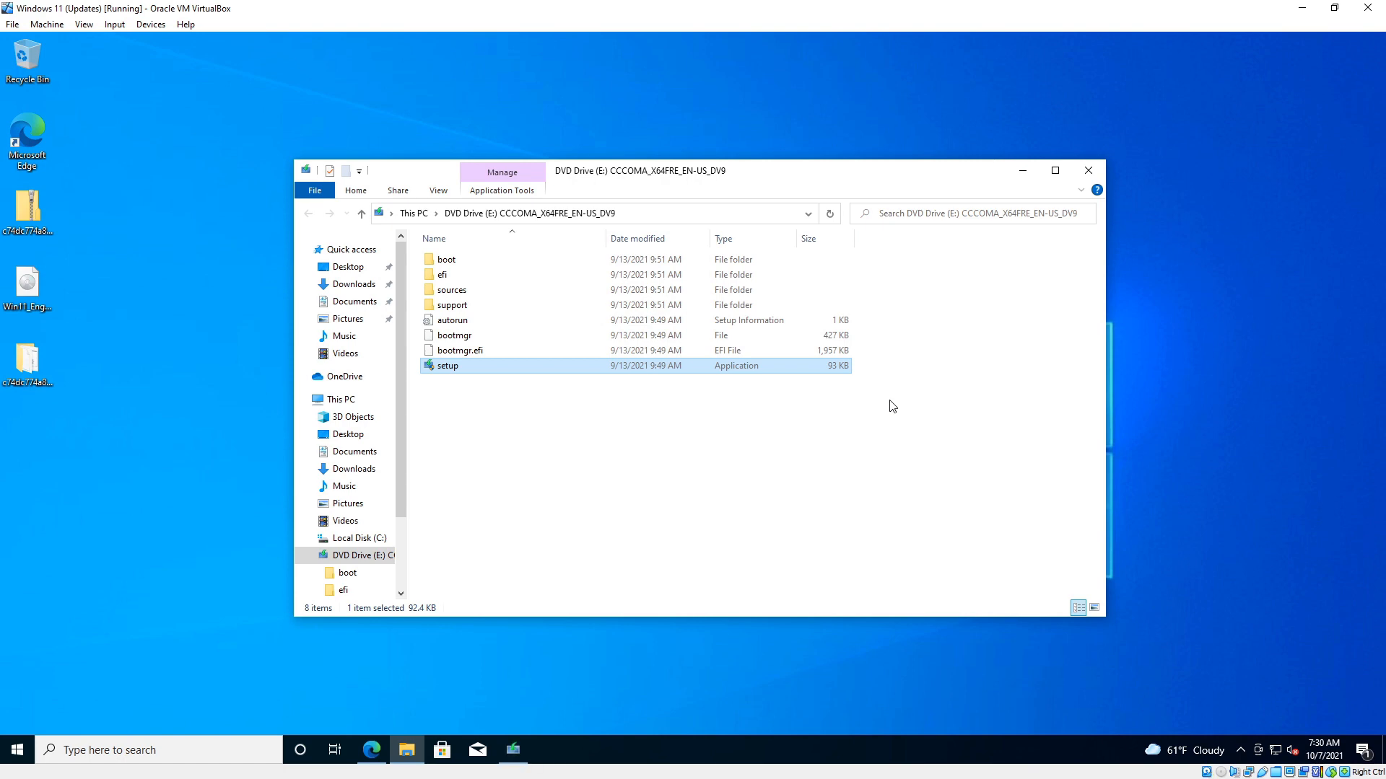
# - Bring setup back into view and accept the Windows 11 license terms
pyautogui.doubleClick(447, 365)
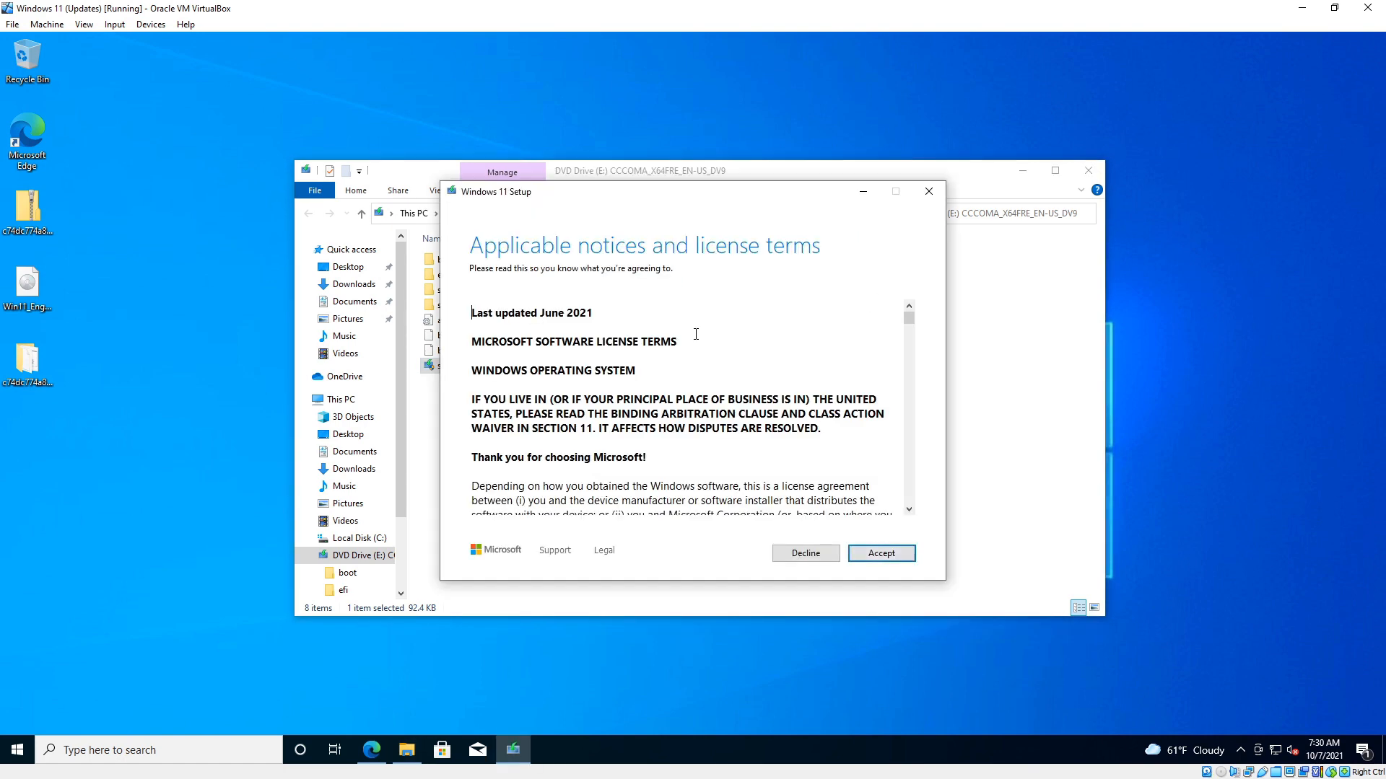
pyautogui.click(879, 553)
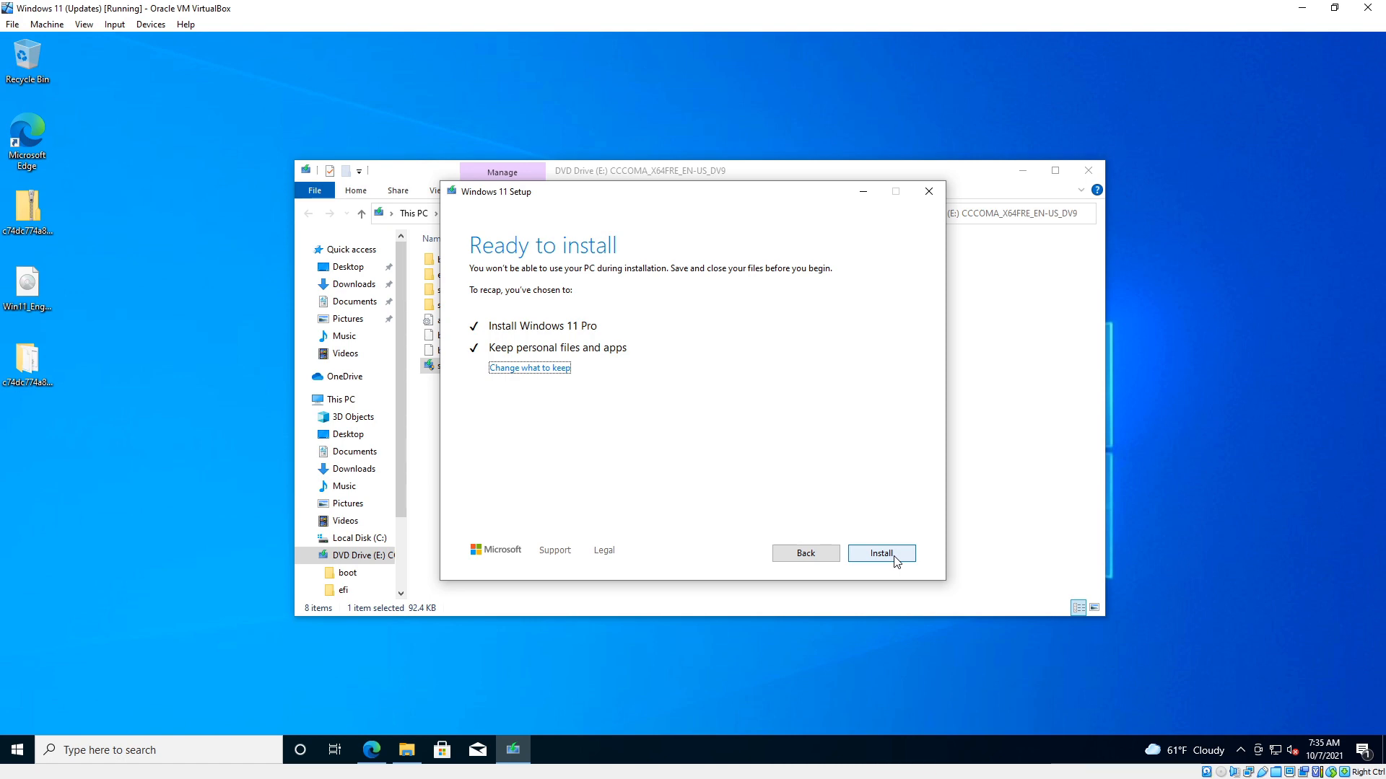
pyautogui.moveTo(1073, 386)
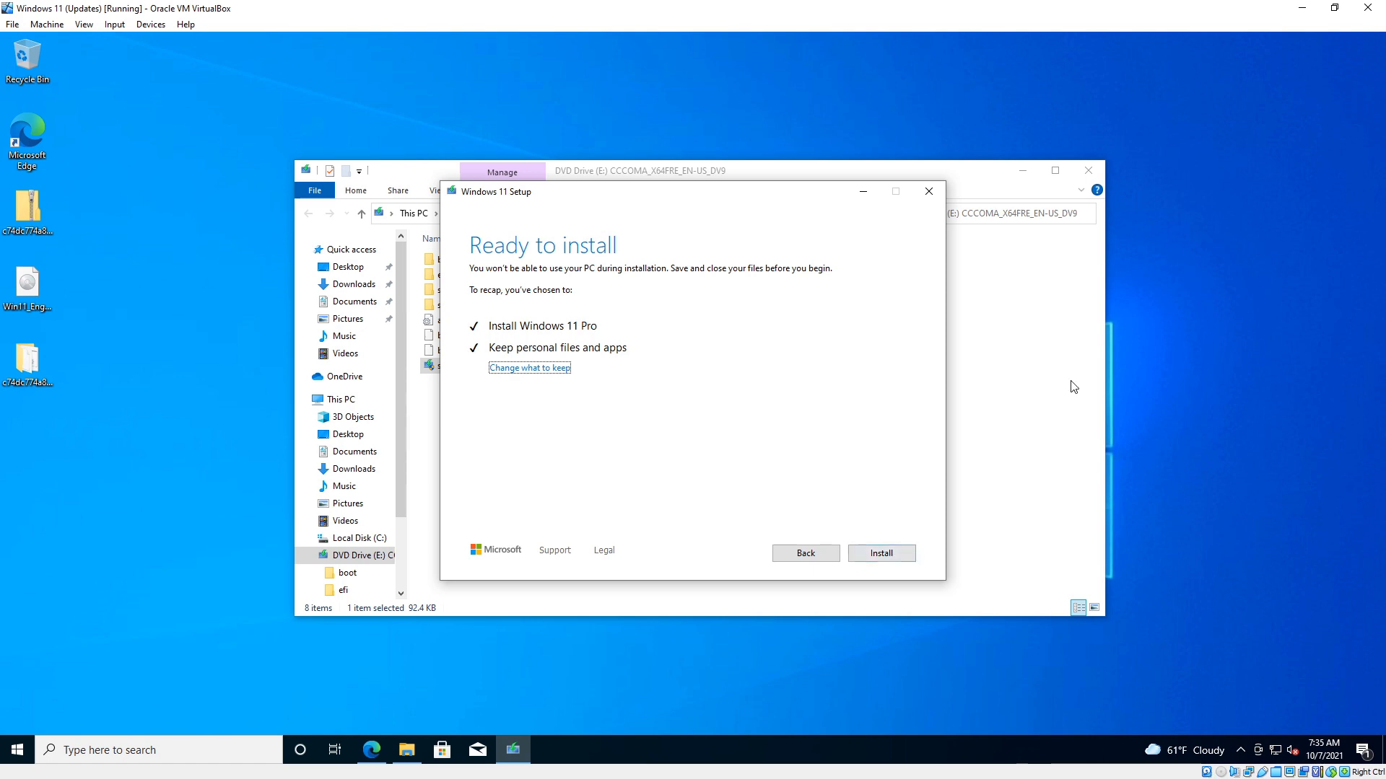
pyautogui.moveTo(762, 455)
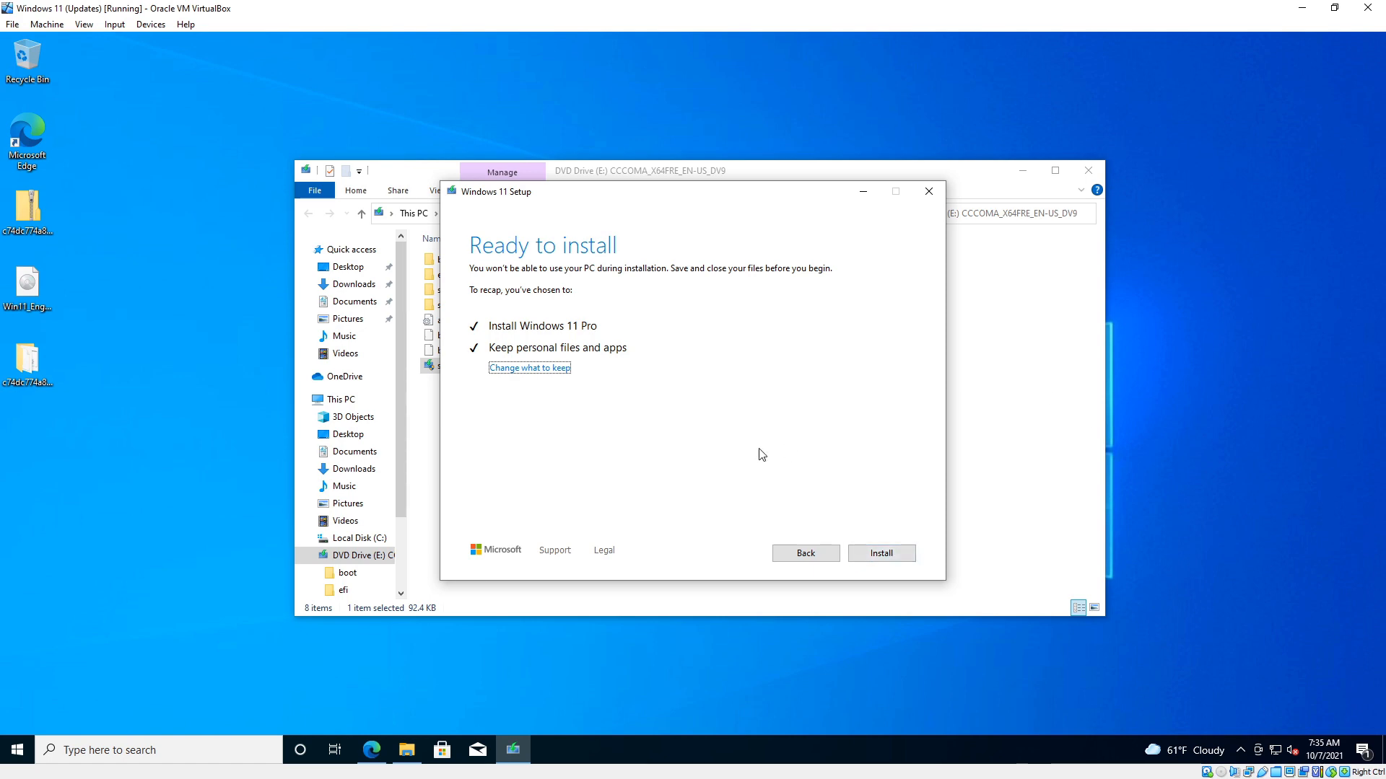
pyautogui.moveTo(631, 395)
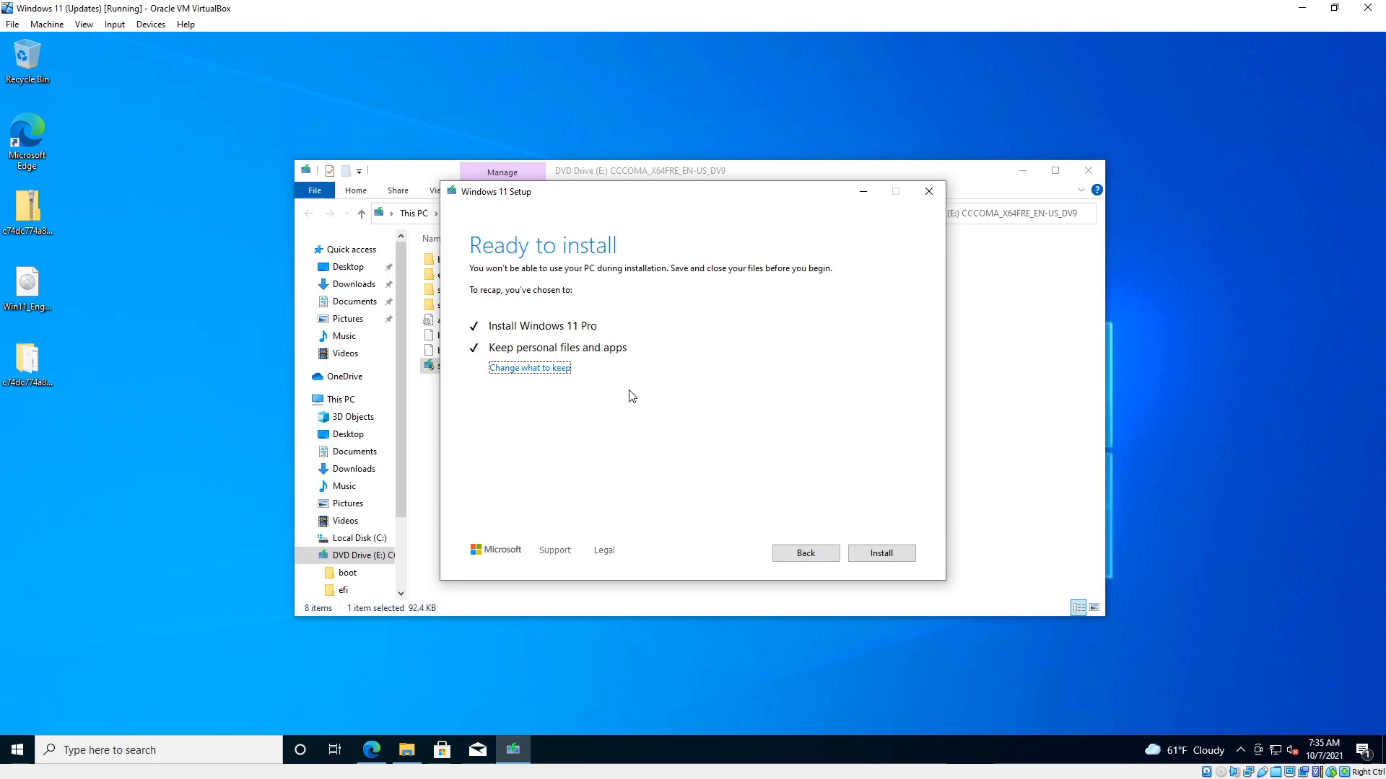
# - Begin installing Windows 11 Pro, keeping personal files and apps
pyautogui.click(880, 552)
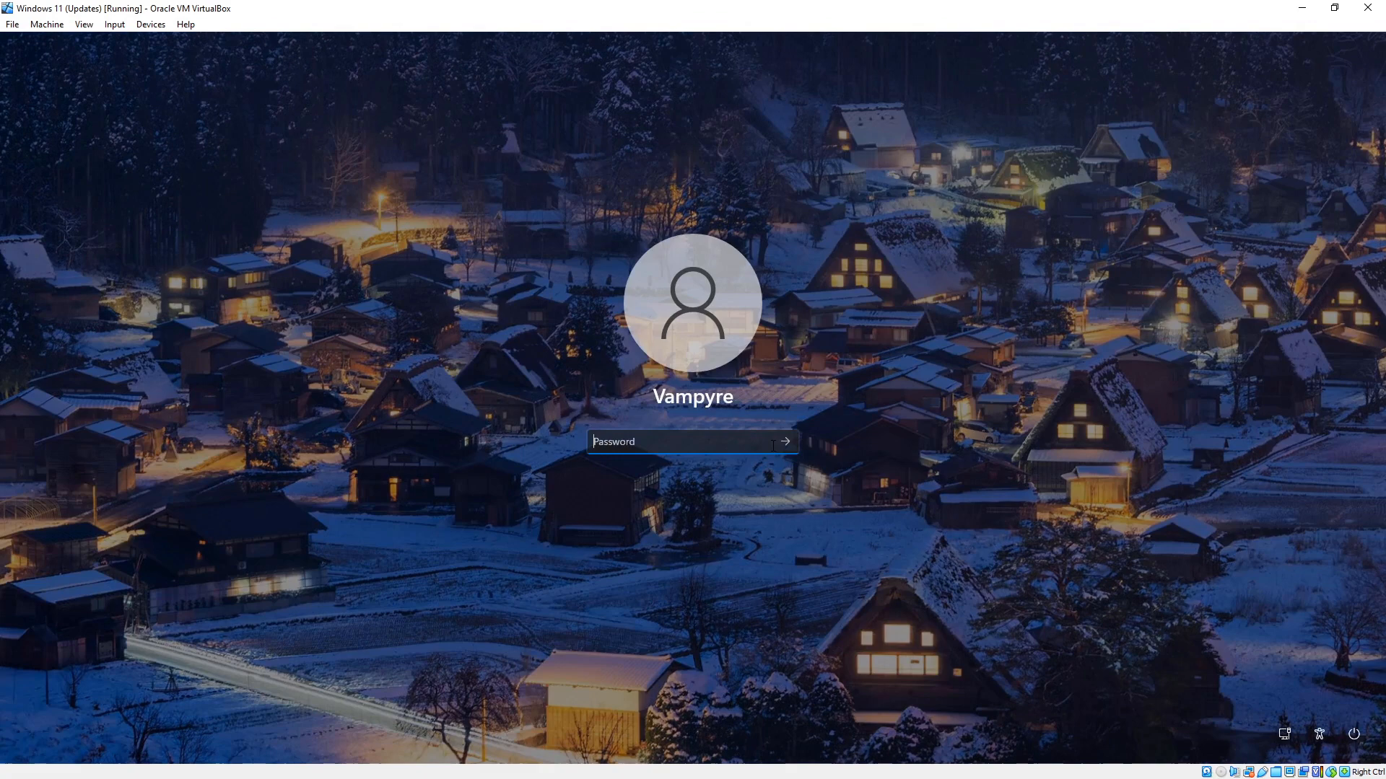
# - Enter the account password to sign in to the upgraded Windows 11 guest
pyautogui.write('password')
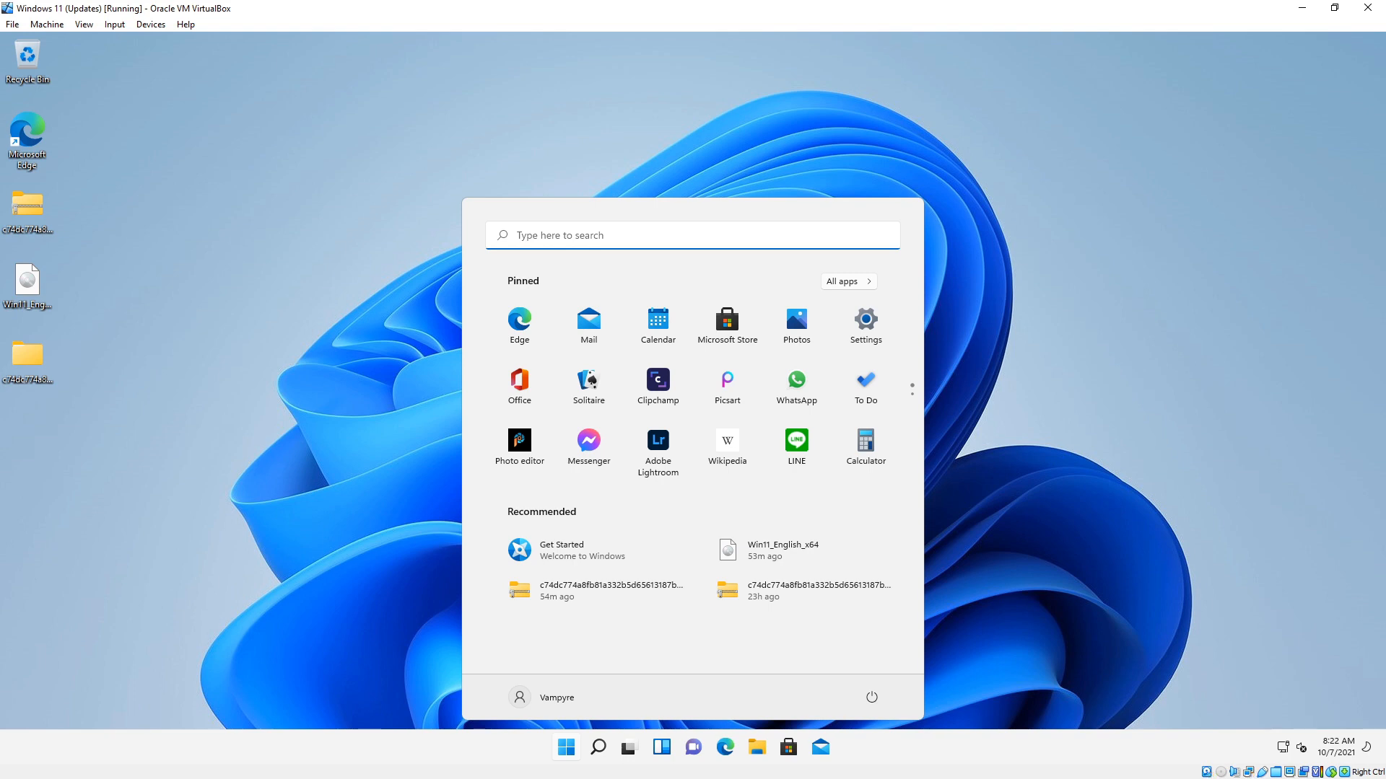
pyautogui.moveTo(550, 762)
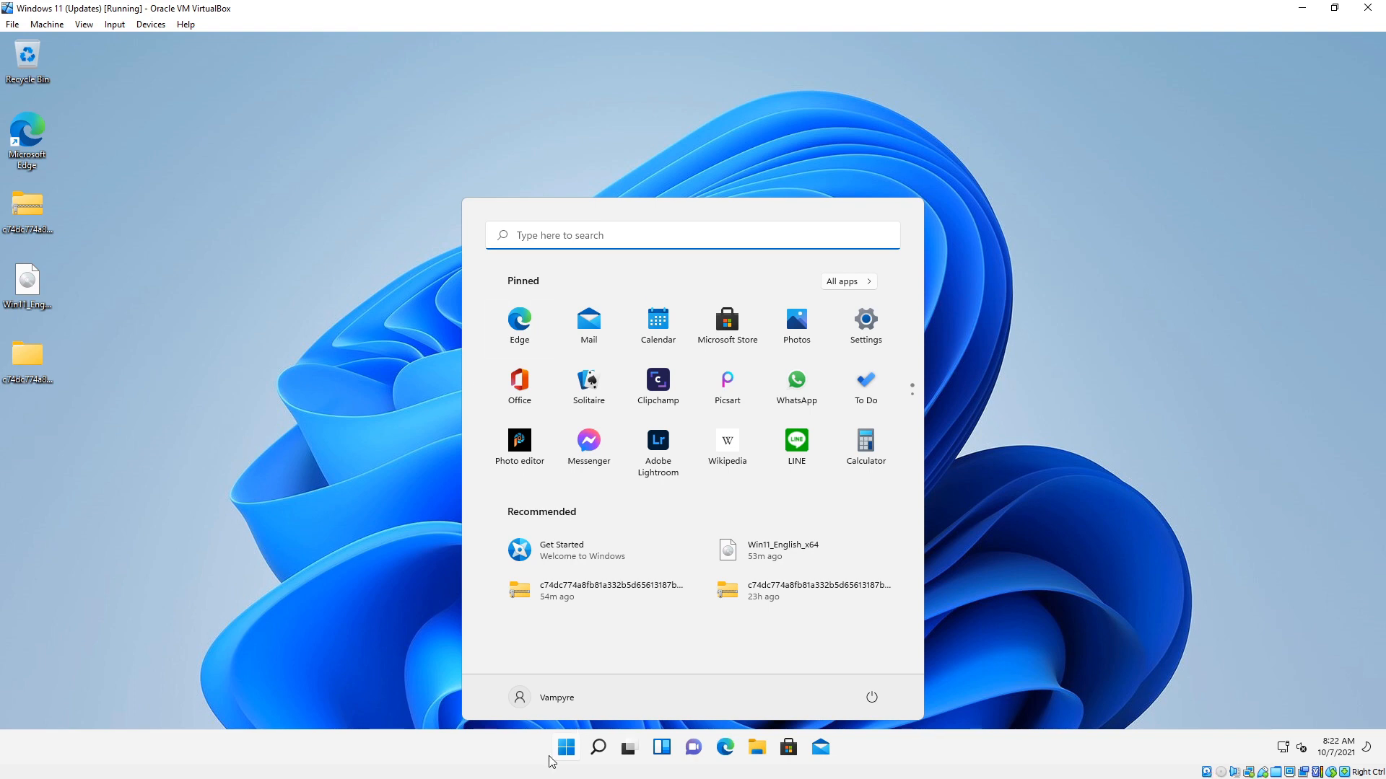
pyautogui.moveTo(566, 746)
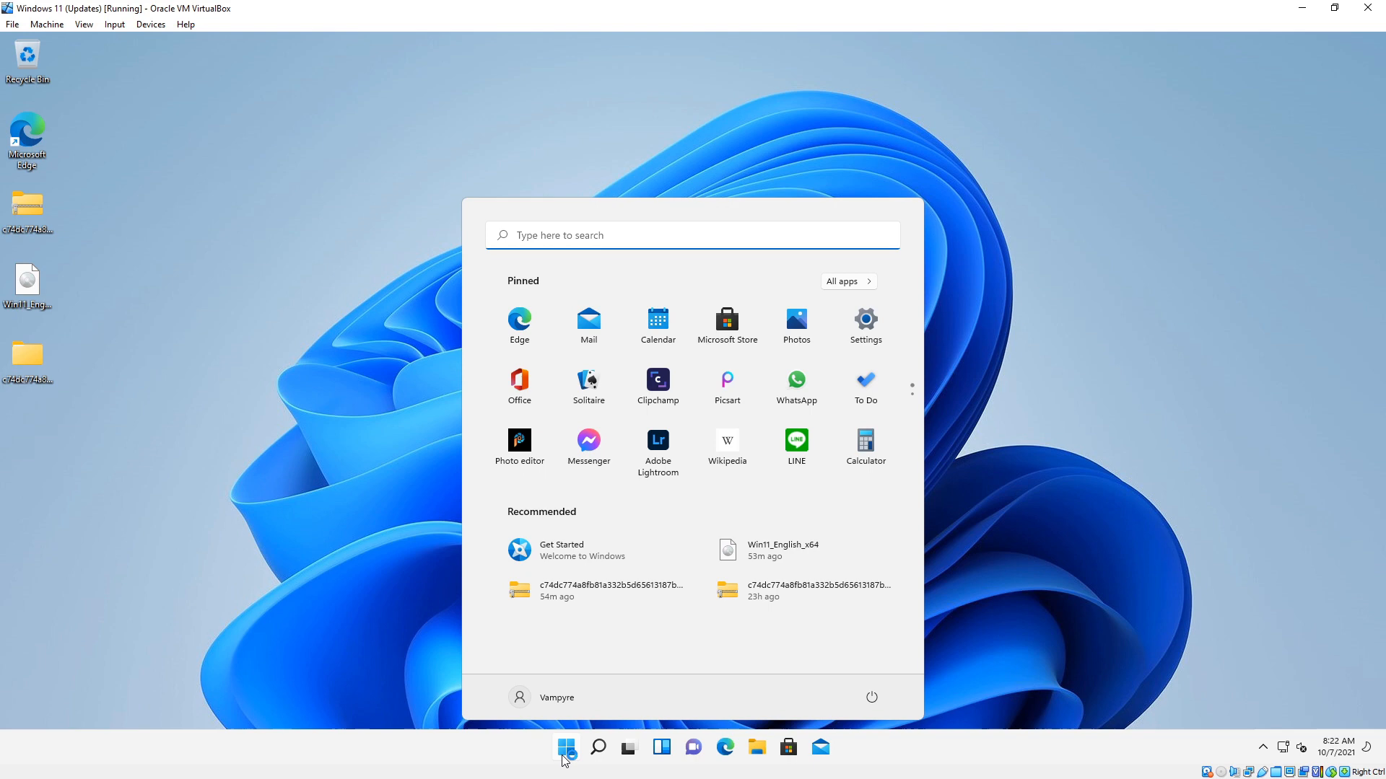
# - Search the Windows 11 Start menu for 'winver' to check the upgraded build
pyautogui.write('winver')
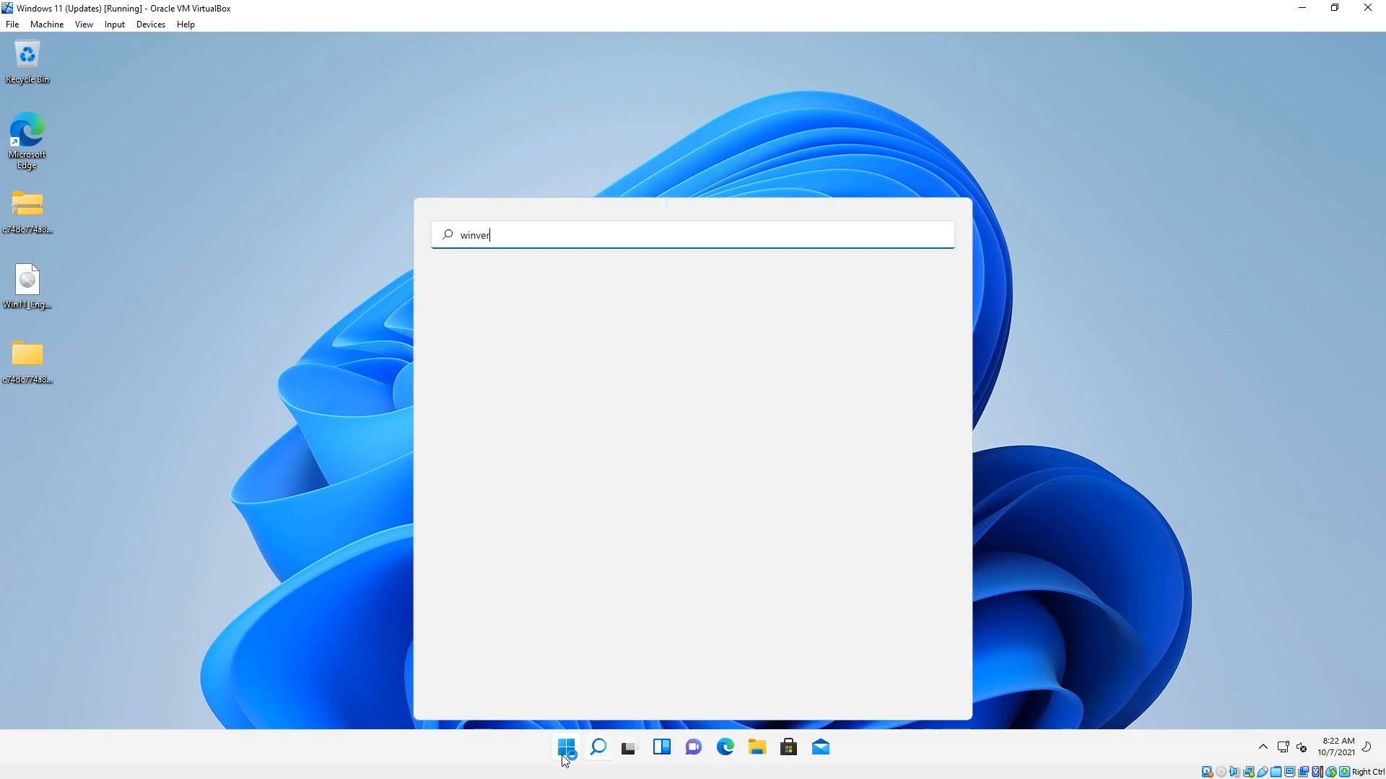